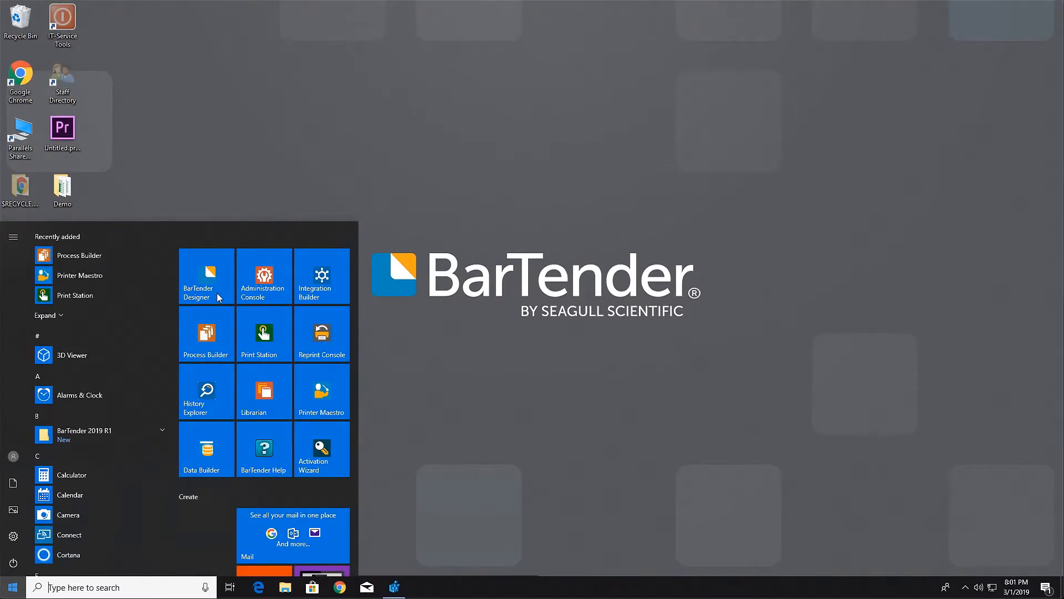
- Launch BarTender Designer from the Start menu so its welcome dialog appears
left_click(206, 276)
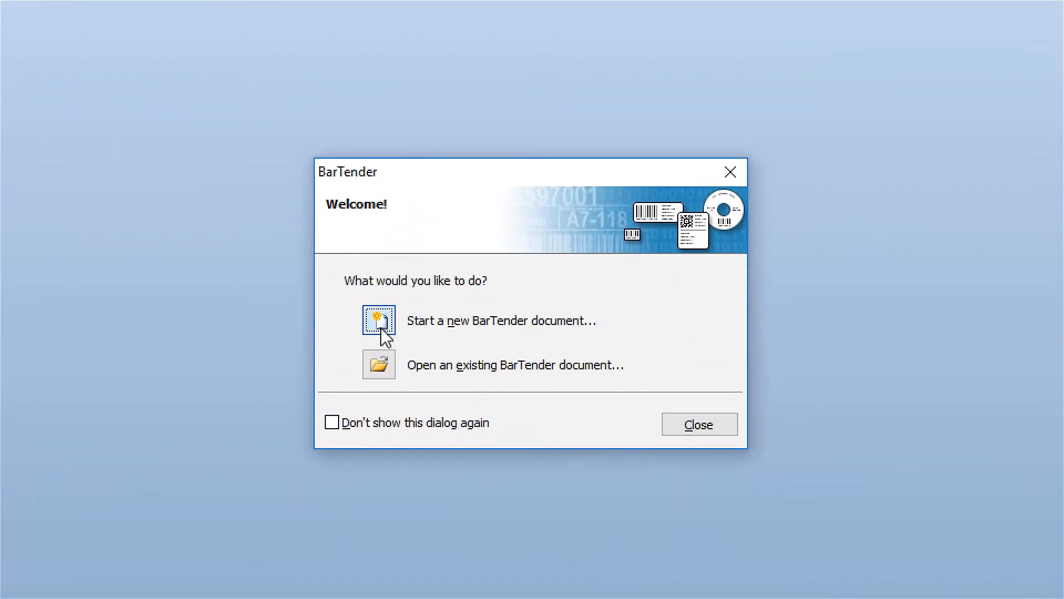
- Begin a new blank-template document and choose the EasyCoder PX6i (203 dpi) - DP printer
left_click(378, 320)
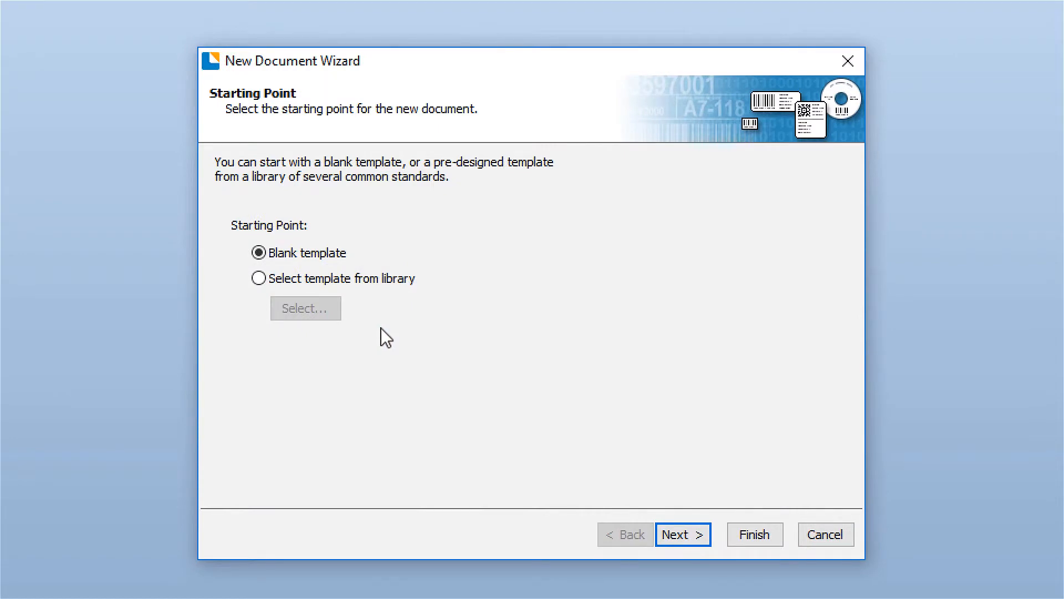
mouse_move(564, 401)
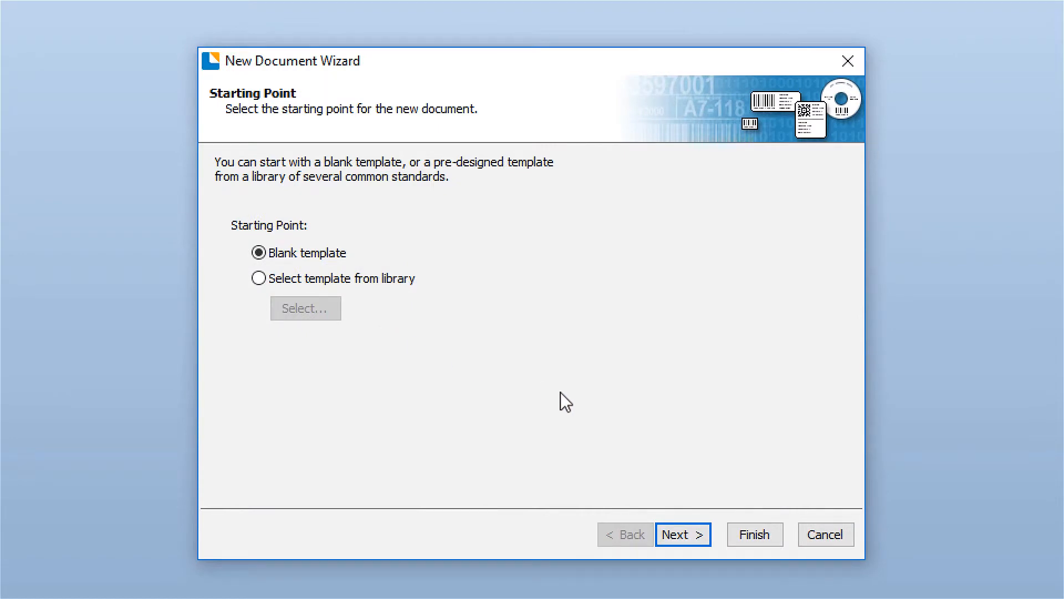
left_click(683, 535)
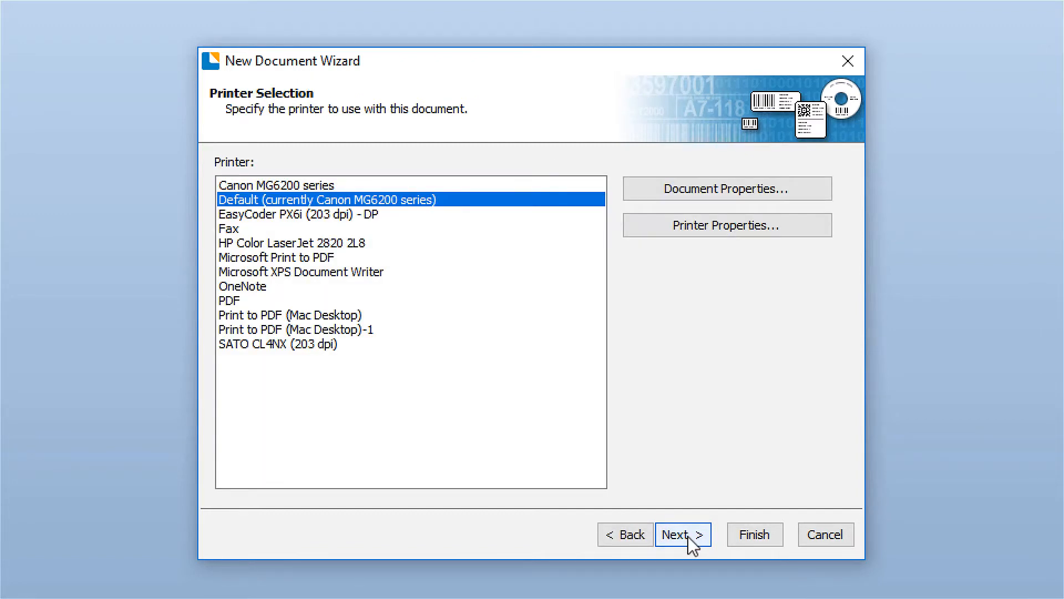
mouse_move(352, 223)
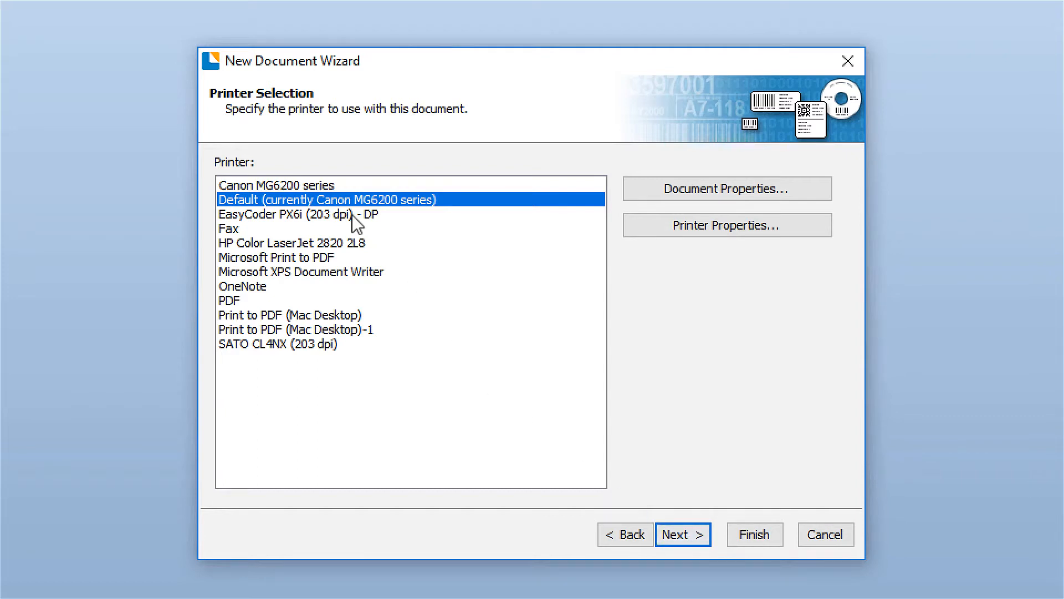
left_click(299, 214)
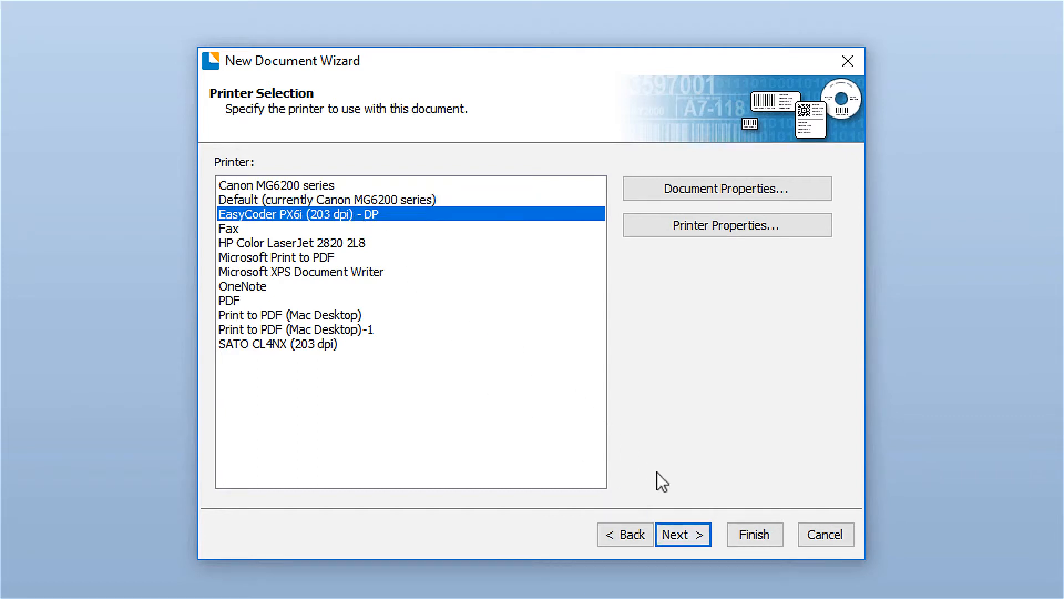
- Pick the predefined 04.500x02.500 Advanced Labeling stock and finish creating the document
left_click(681, 534)
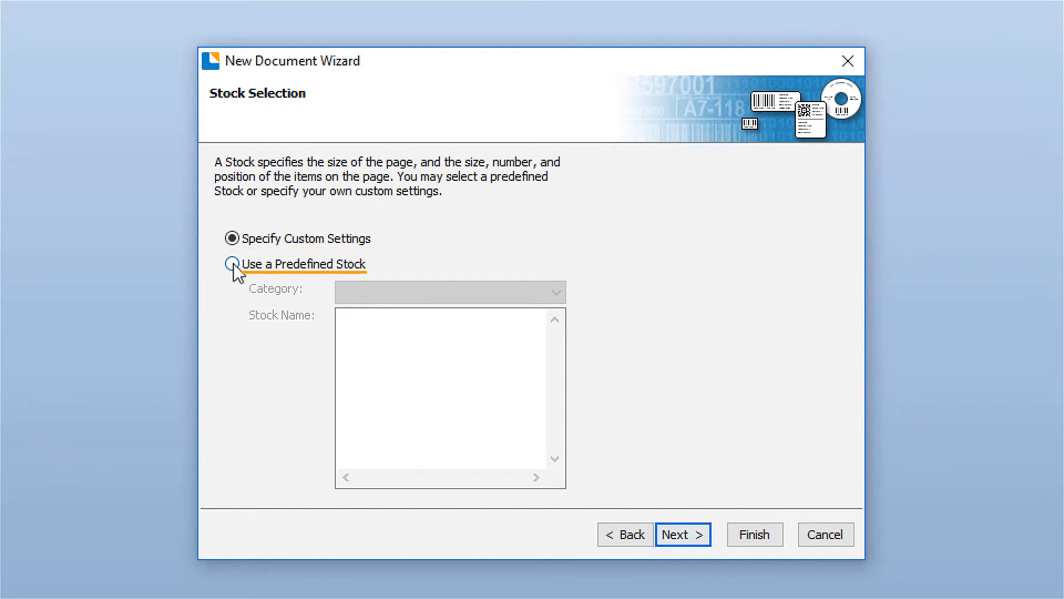
left_click(231, 264)
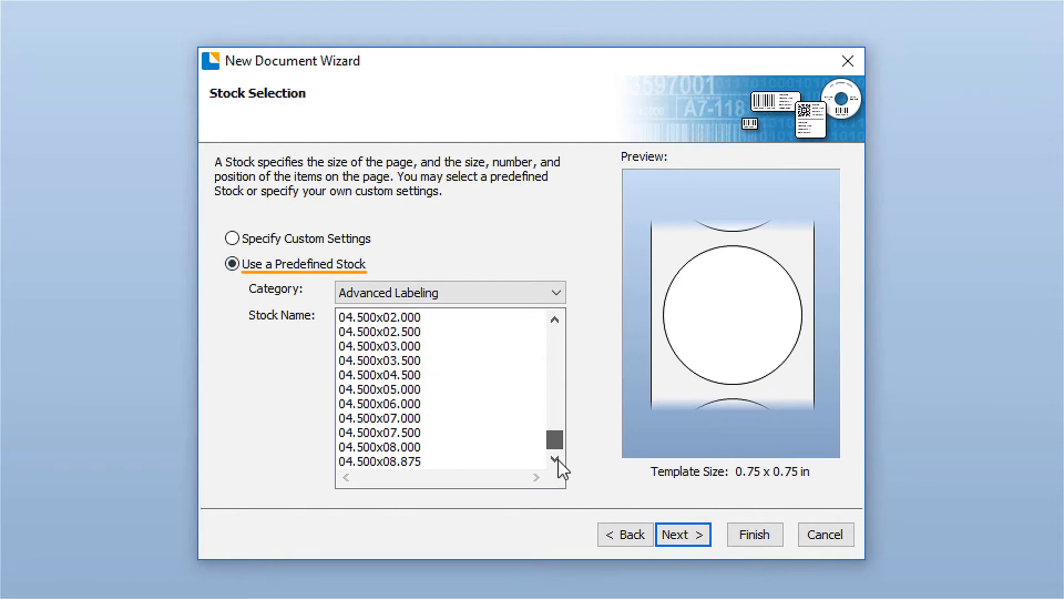
left_click(379, 331)
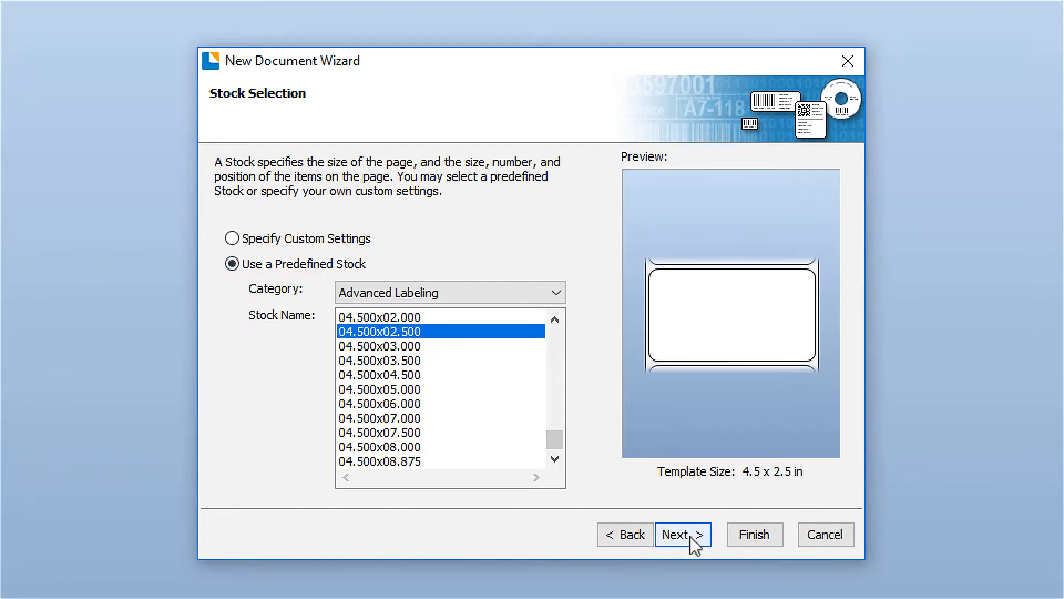
left_click(683, 535)
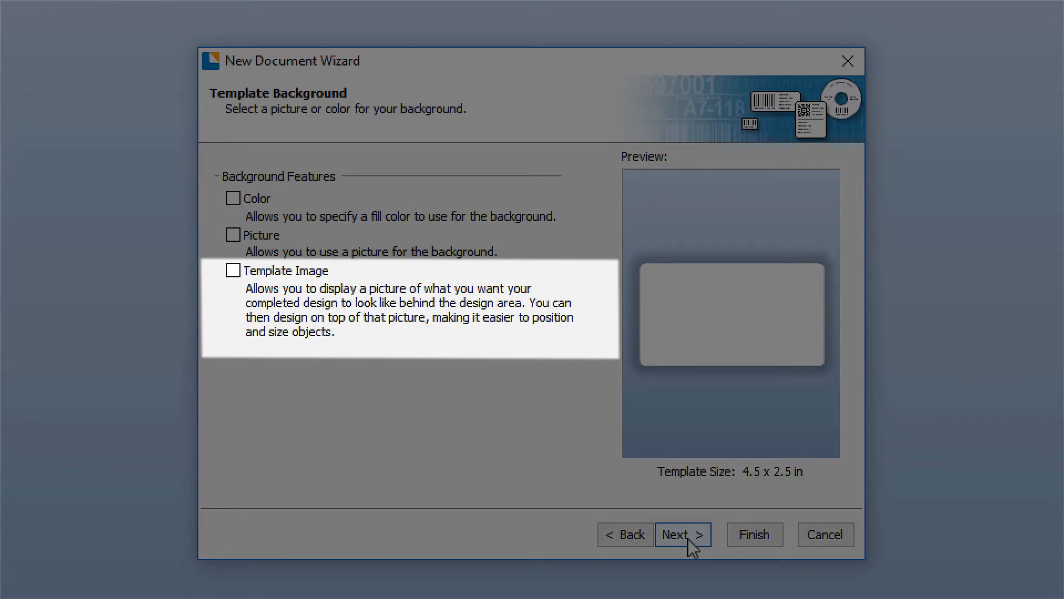
left_click(682, 534)
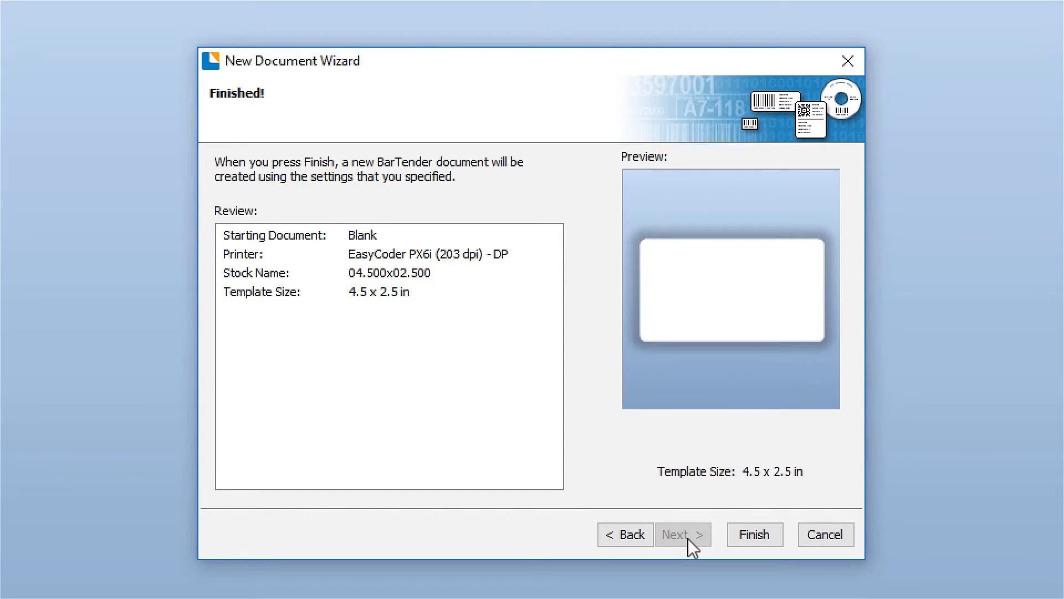
left_click(754, 534)
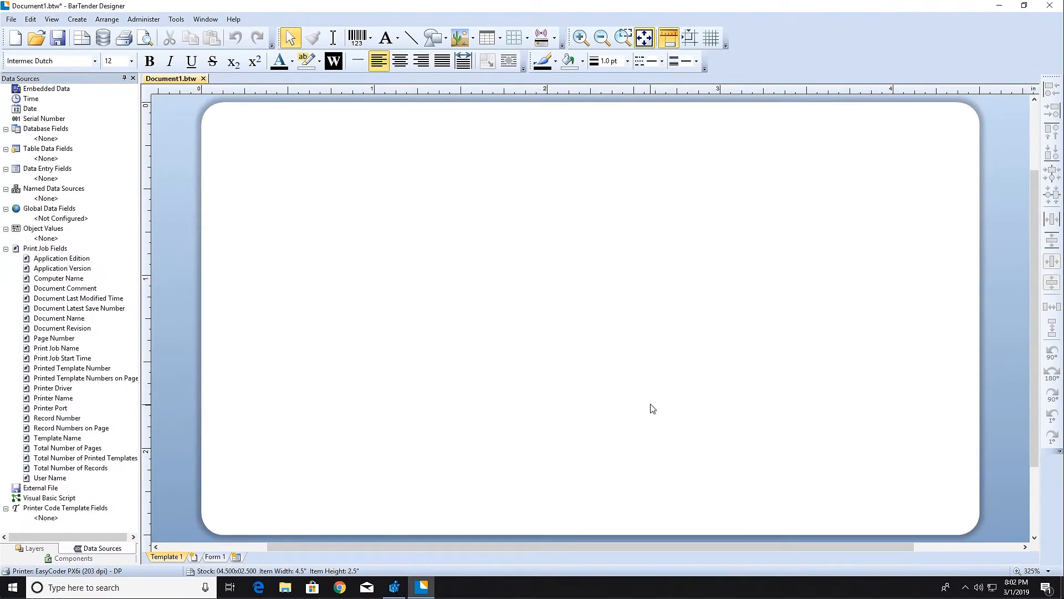
- Add a text object reading 'AISI 309 SS 14' on the label with the Data Edit tool
left_click(333, 38)
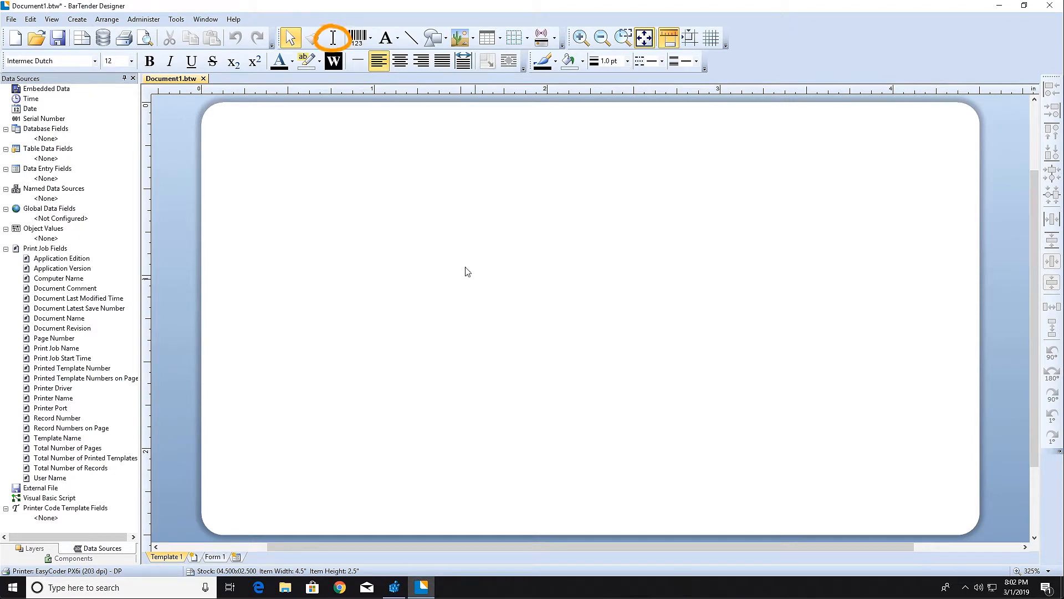
mouse_move(331, 38)
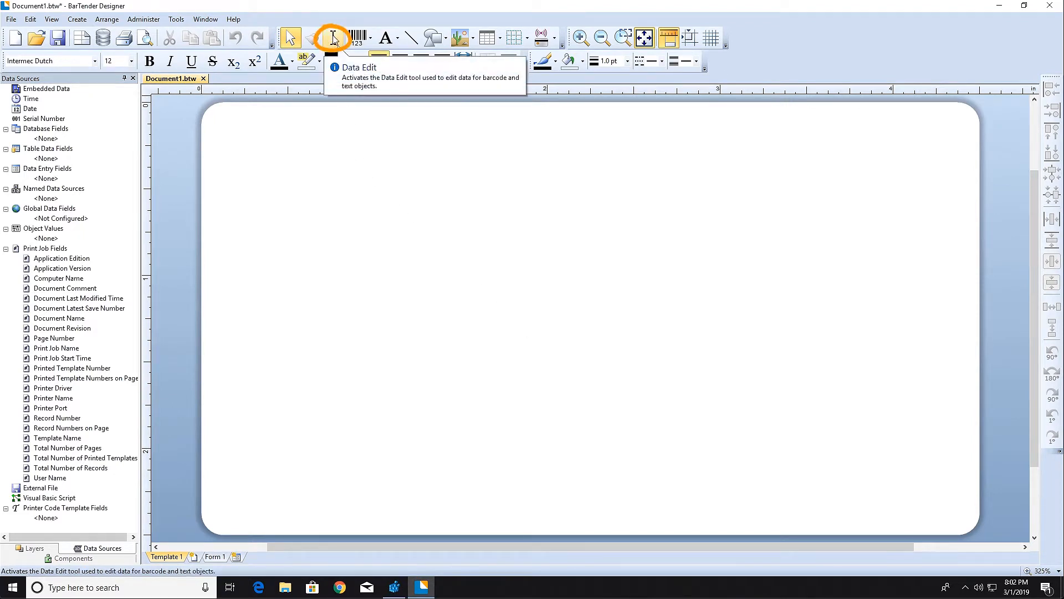
left_click(331, 38)
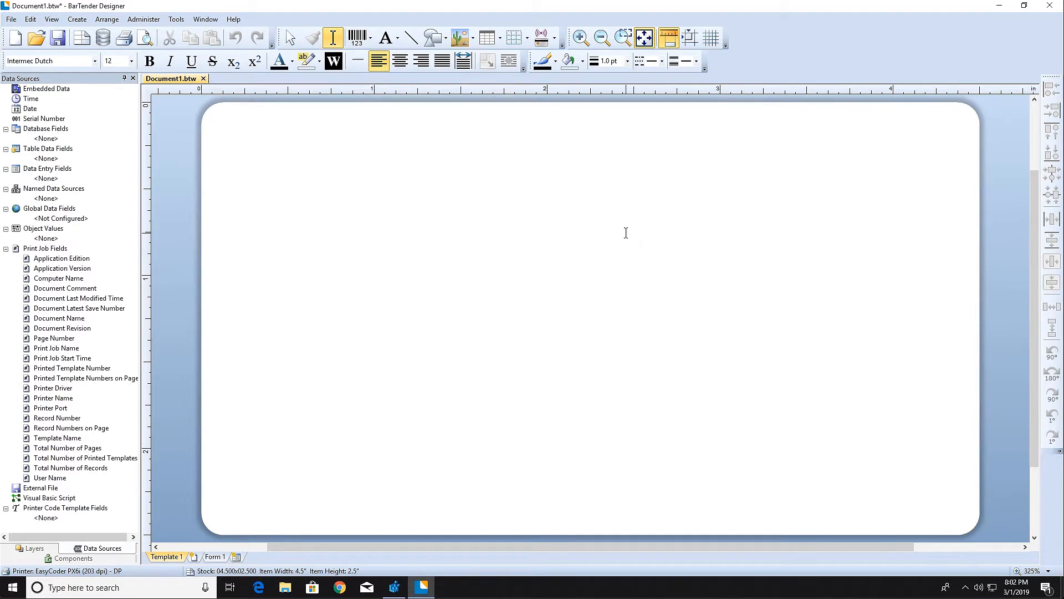
type("AISI")
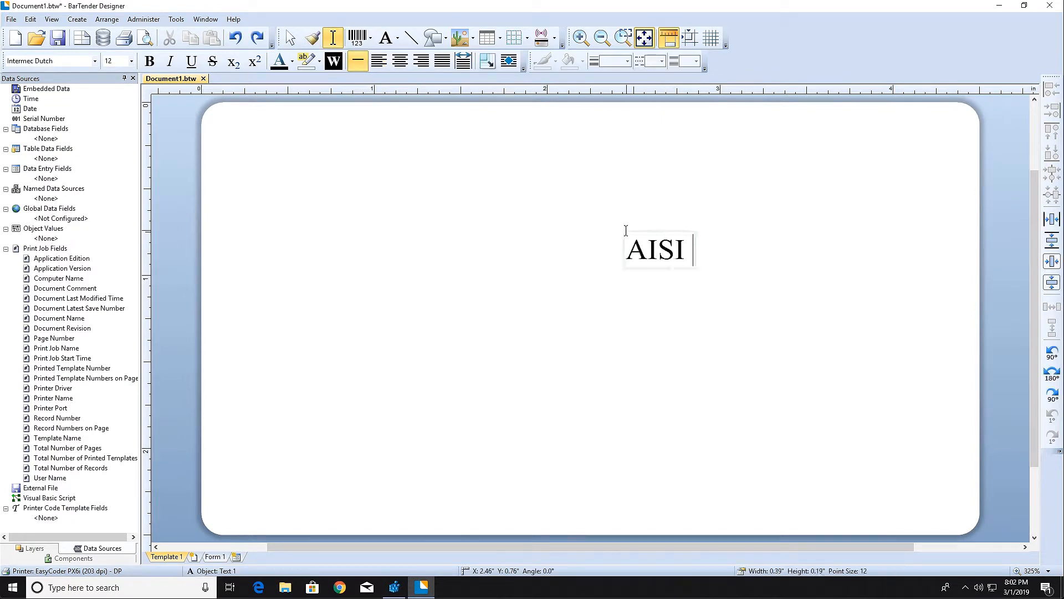
type("309 SS")
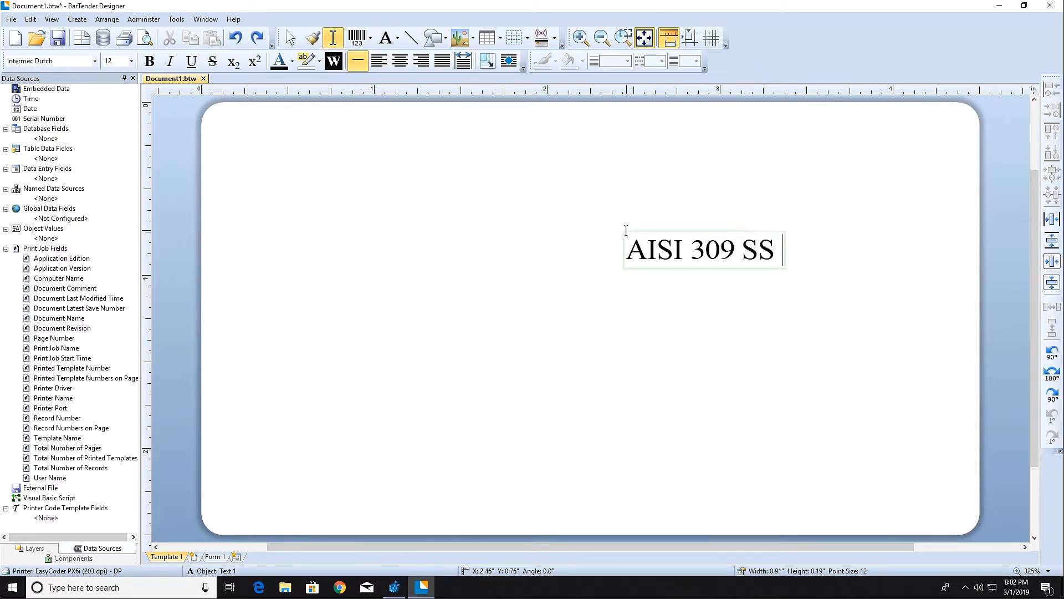
type("14")
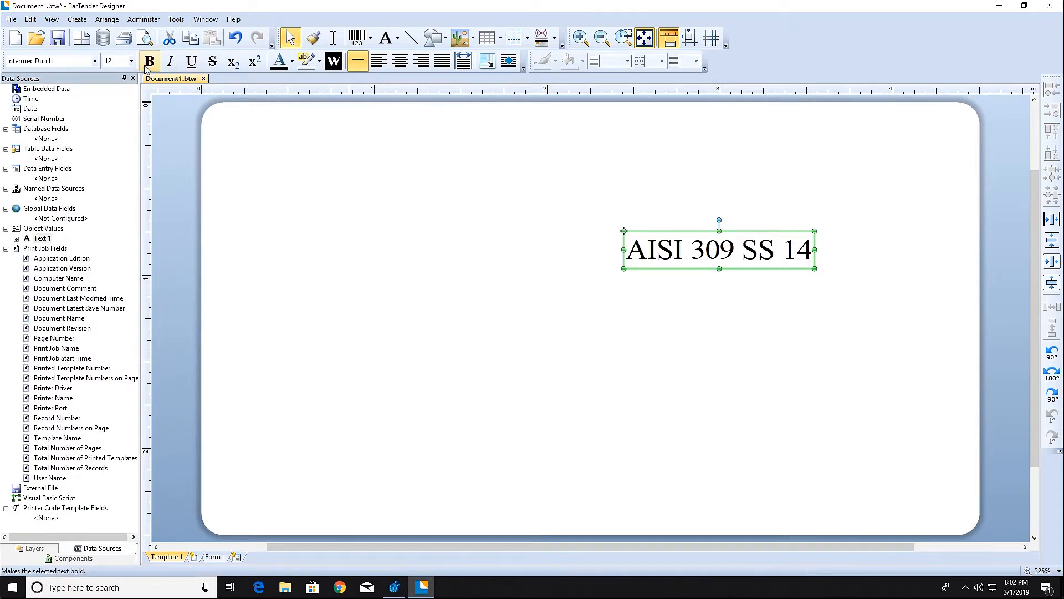
- Make the text bold 16-pt Arial Unicode MS and enlarge it across the label's top right
left_click(129, 61)
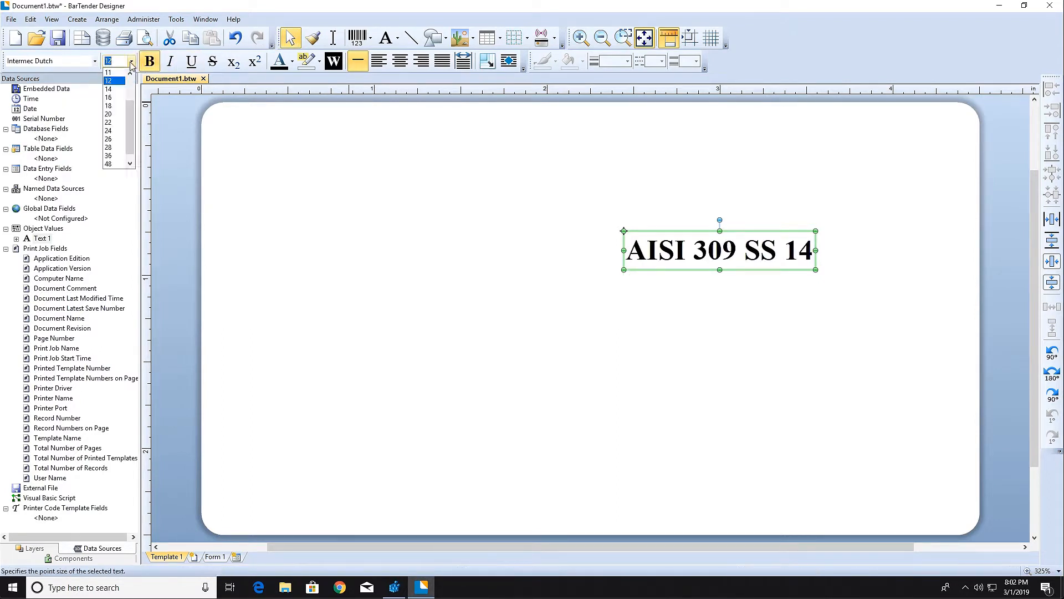
left_click(107, 89)
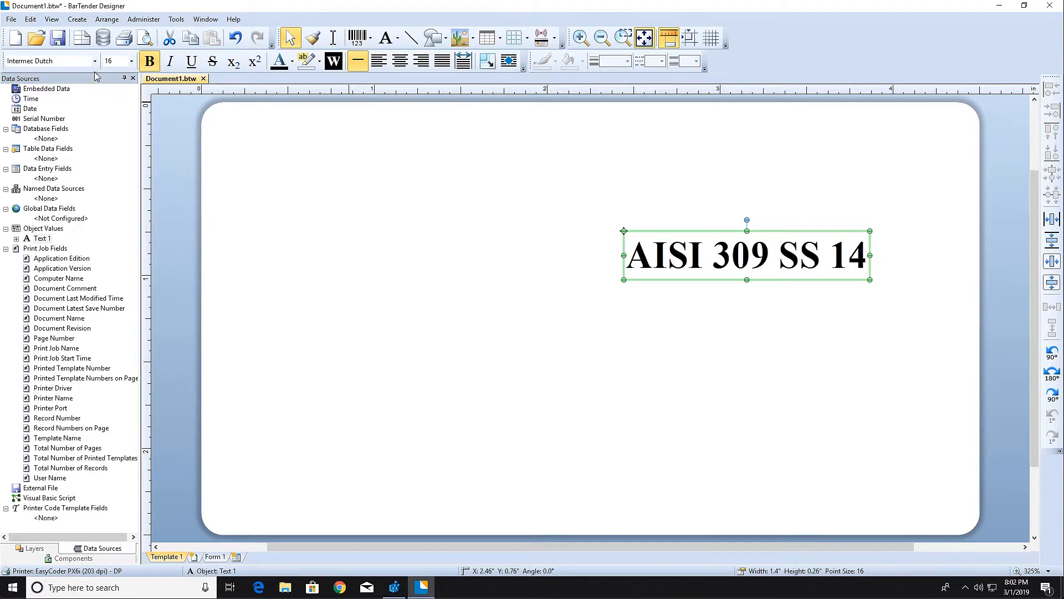
left_click(93, 60)
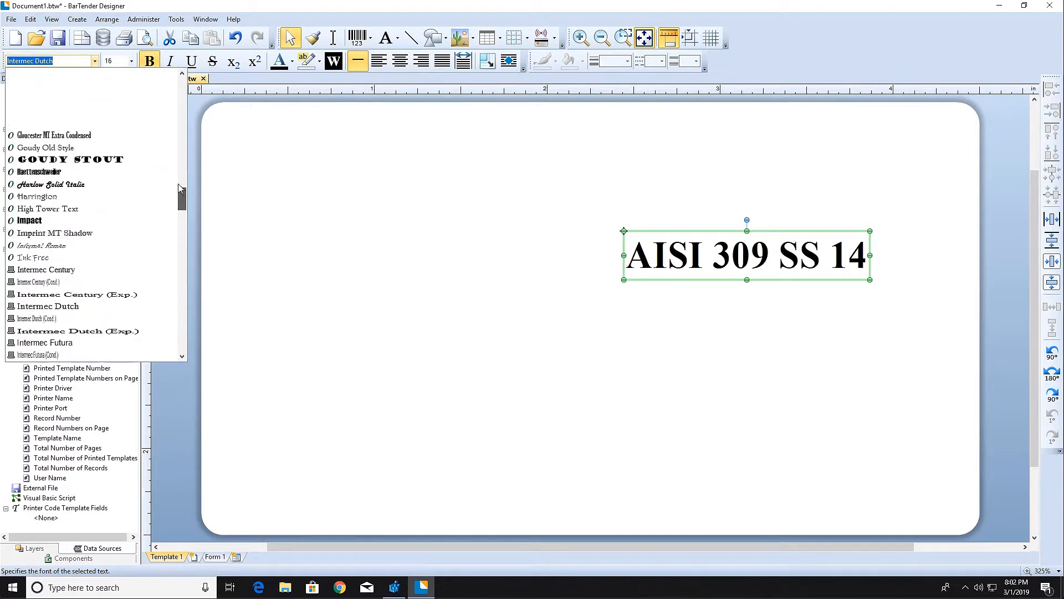
scroll("down", 3)
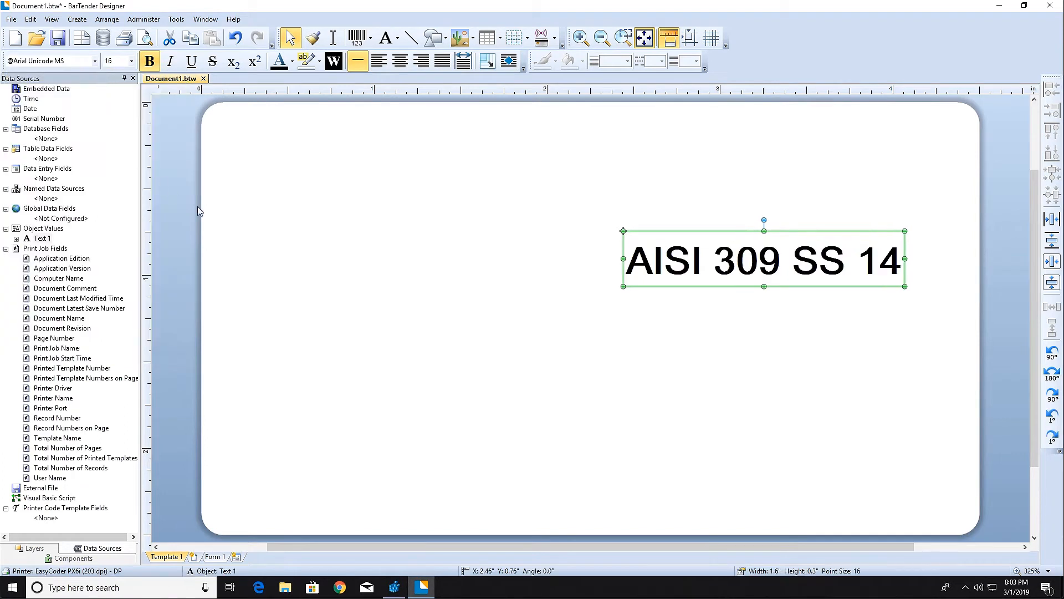
left_click_drag(764, 260, 722, 216)
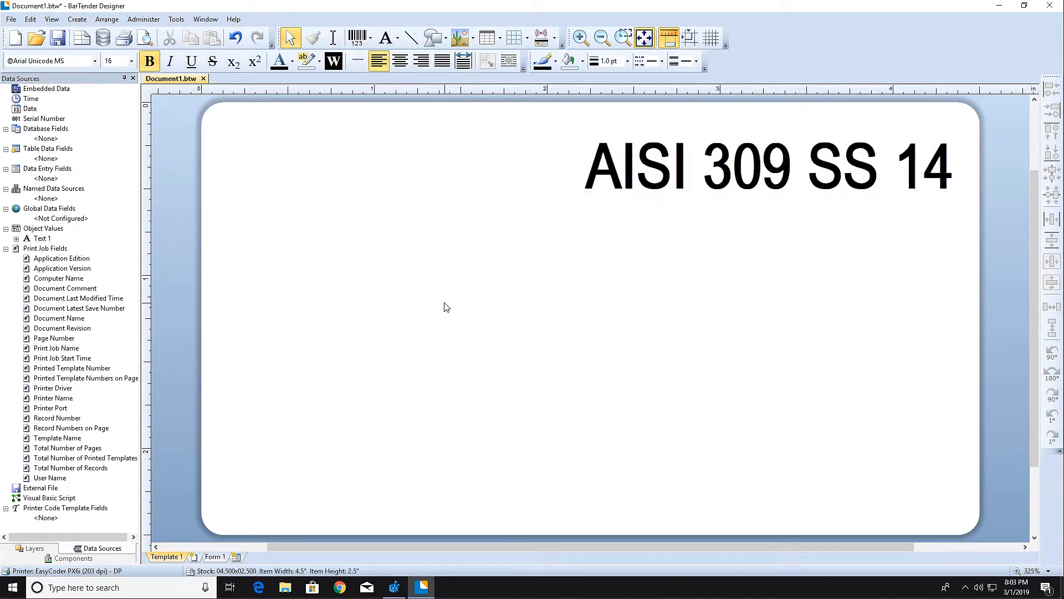
mouse_move(355, 38)
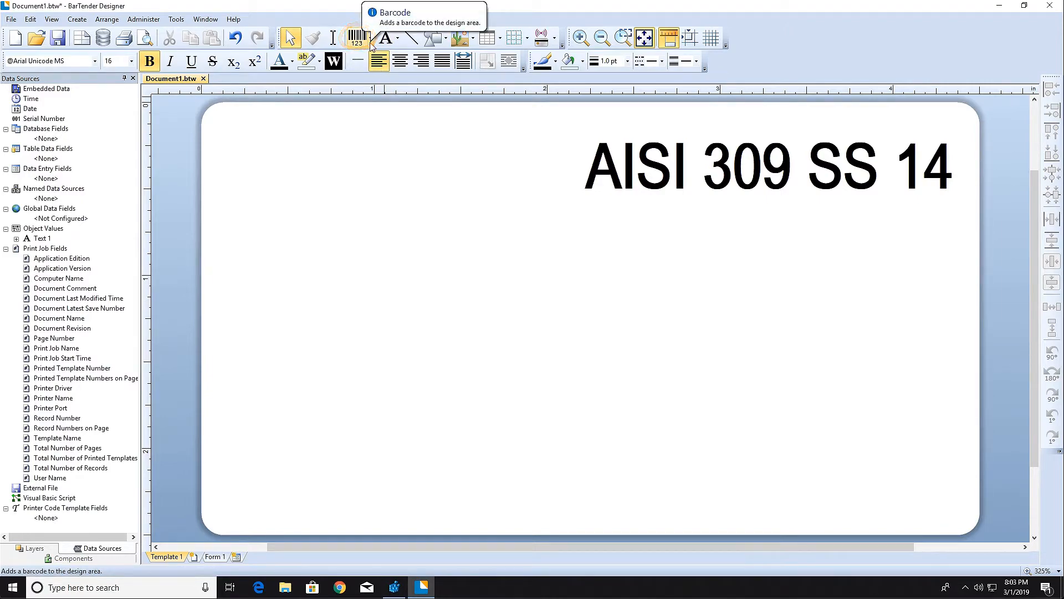
- Choose Code 128 from the GS1 barcode categories and add it below the text
left_click(353, 38)
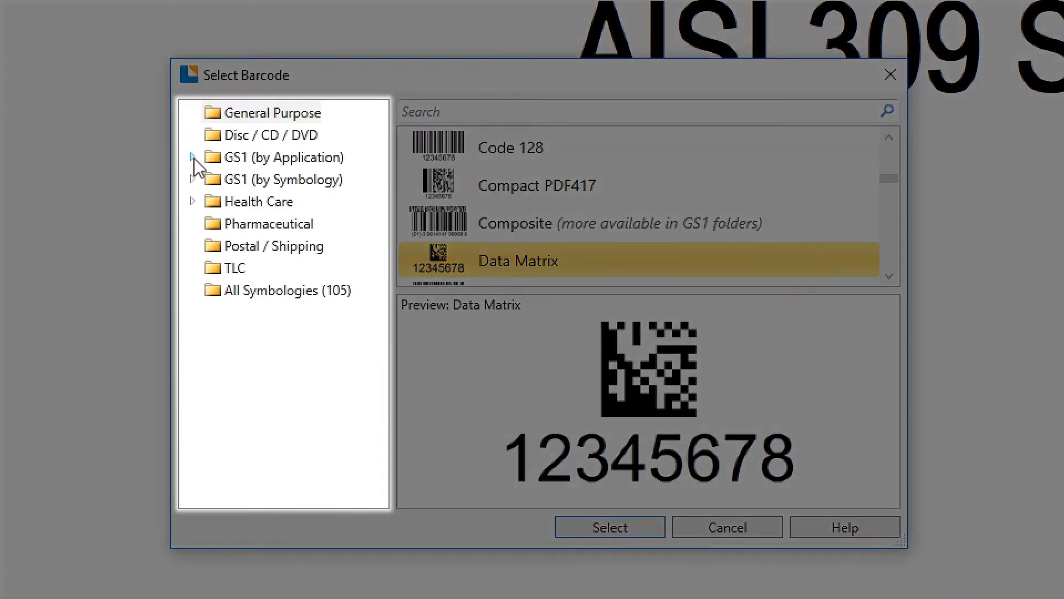
left_click(193, 156)
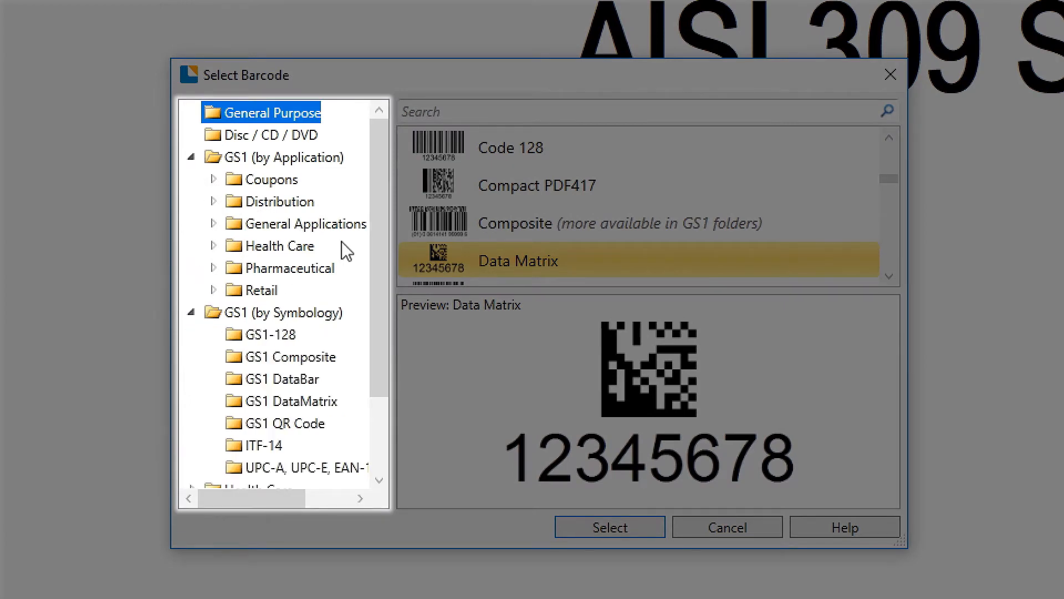
left_click(510, 148)
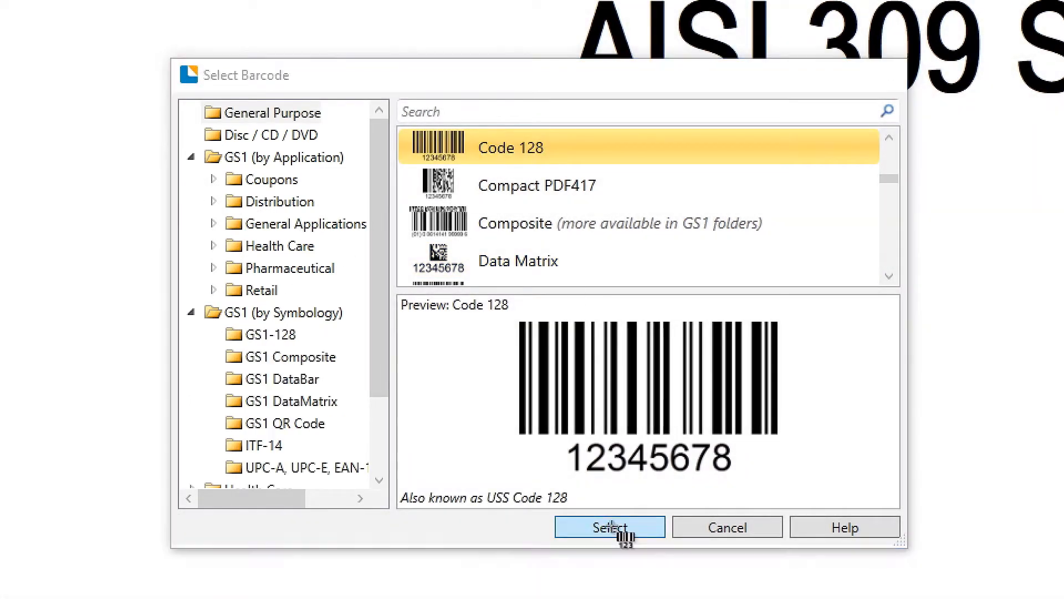
left_click(609, 526)
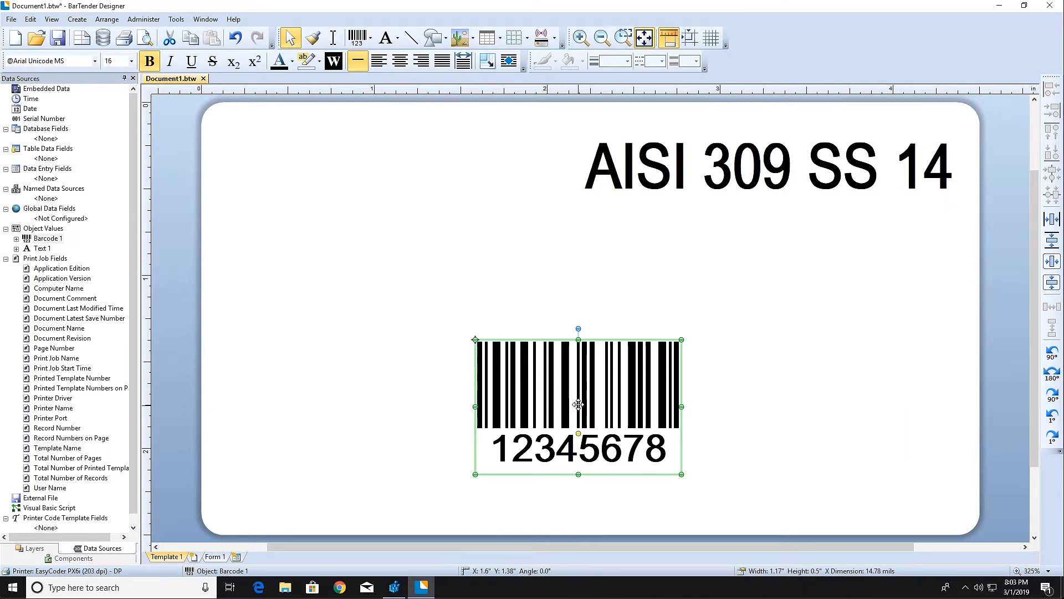
- In the Code 128 barcode's properties, change its embedded data, entering 1000
right_click(577, 404)
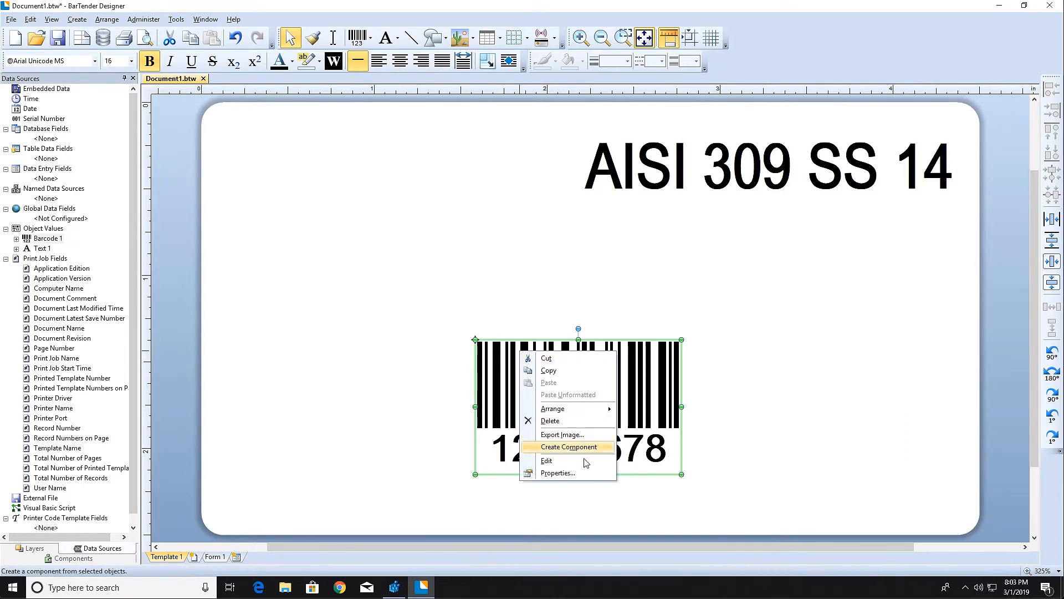
left_click(556, 472)
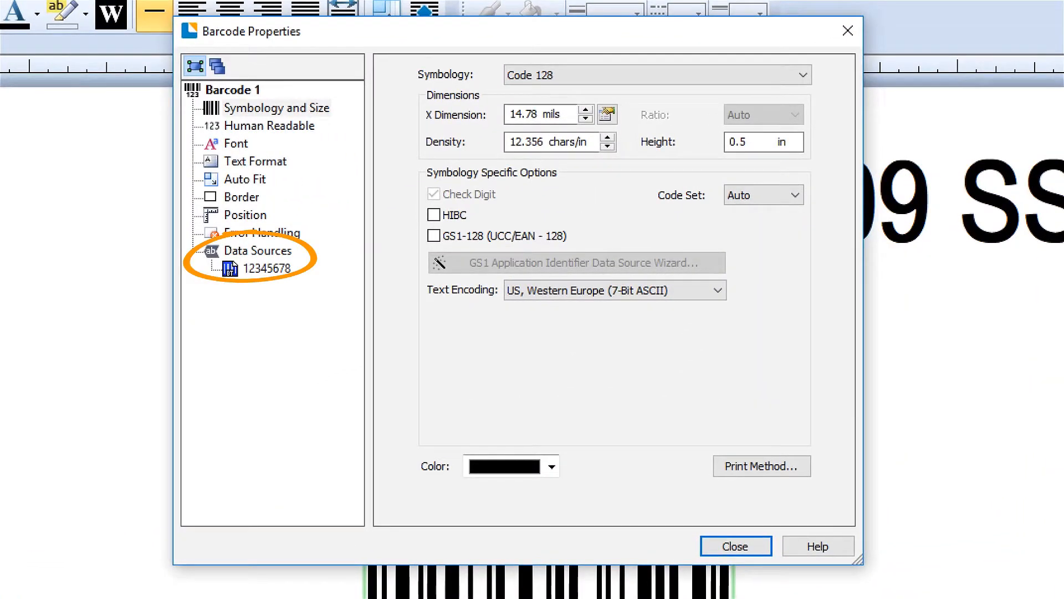
left_click(266, 269)
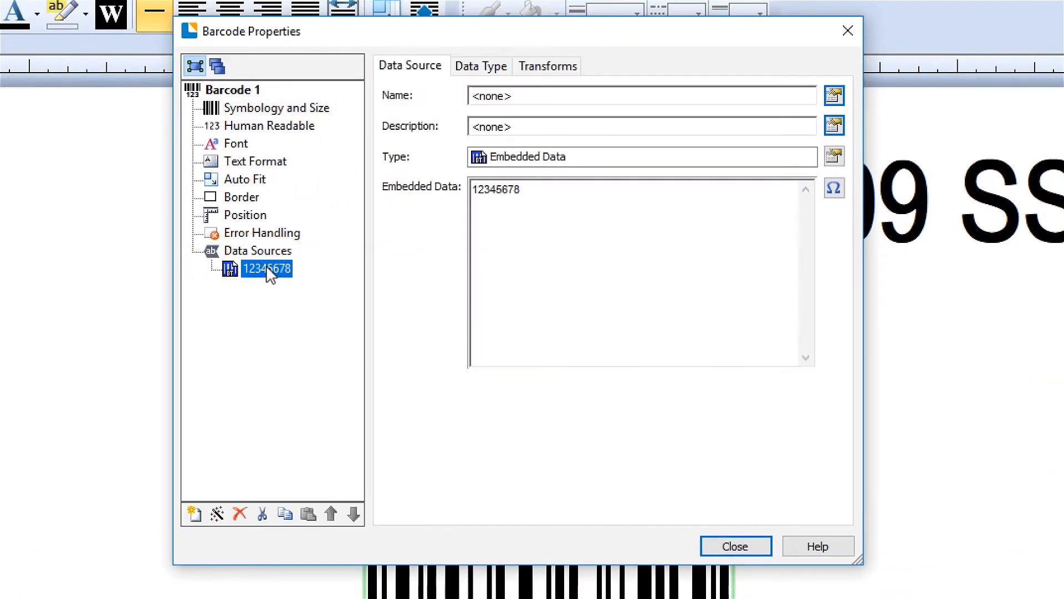
type("1000")
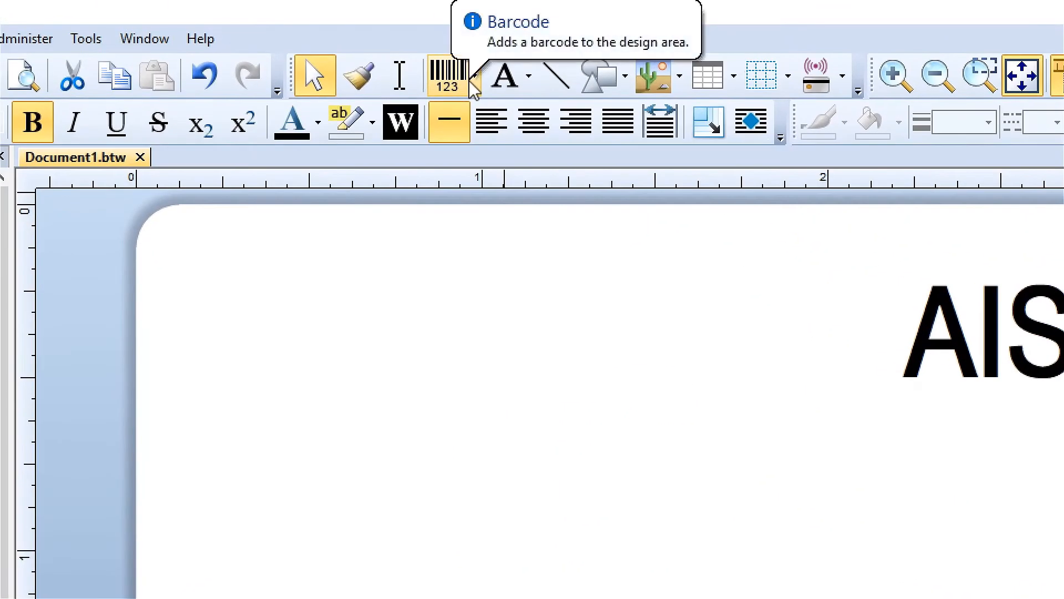
- Add a Data Matrix barcode from More Barcodes and bring up its properties
left_click(472, 74)
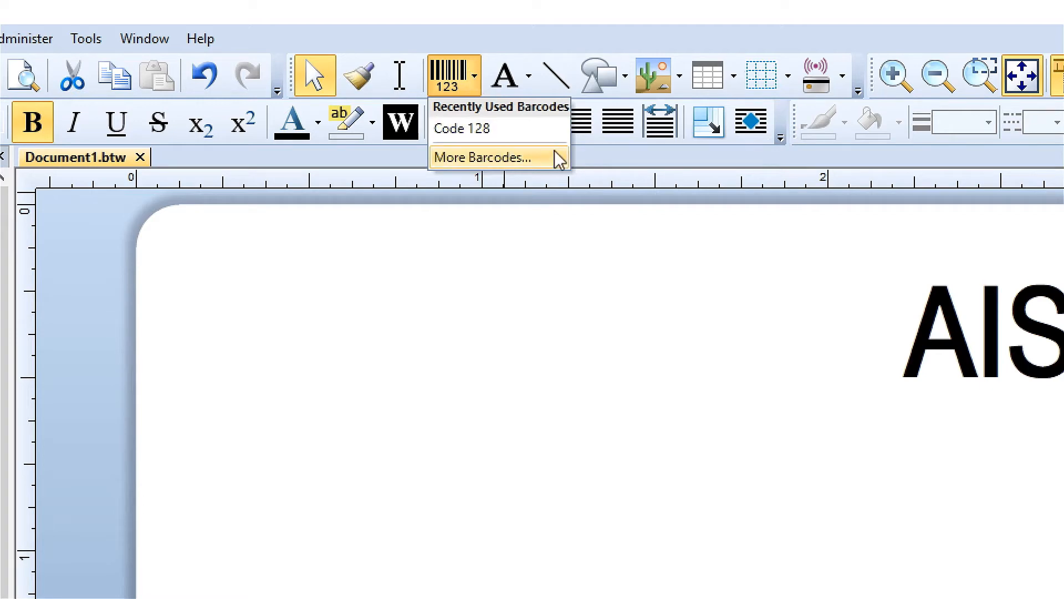
mouse_move(557, 166)
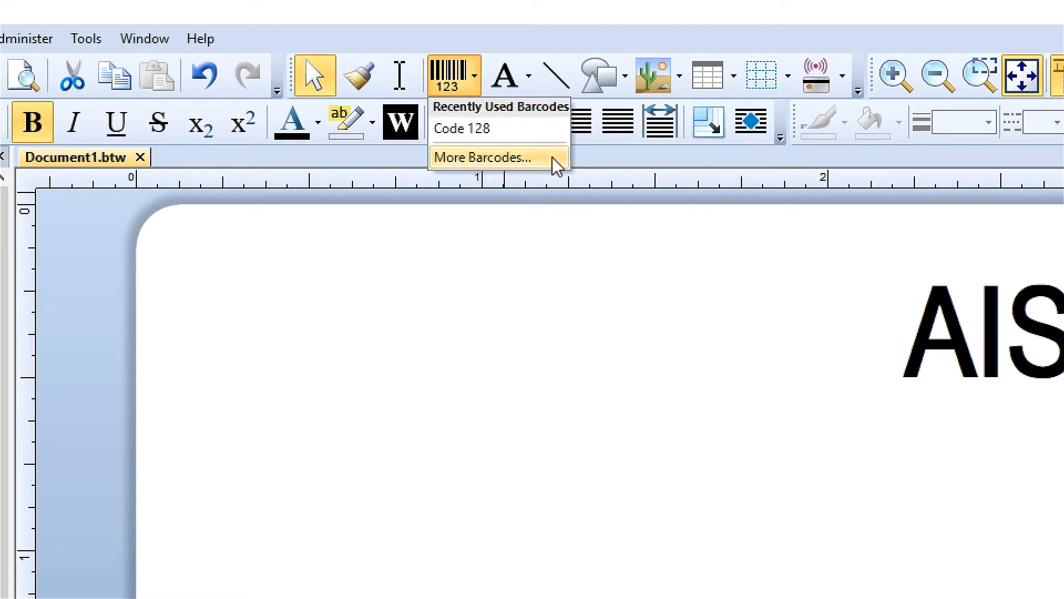
left_click(483, 156)
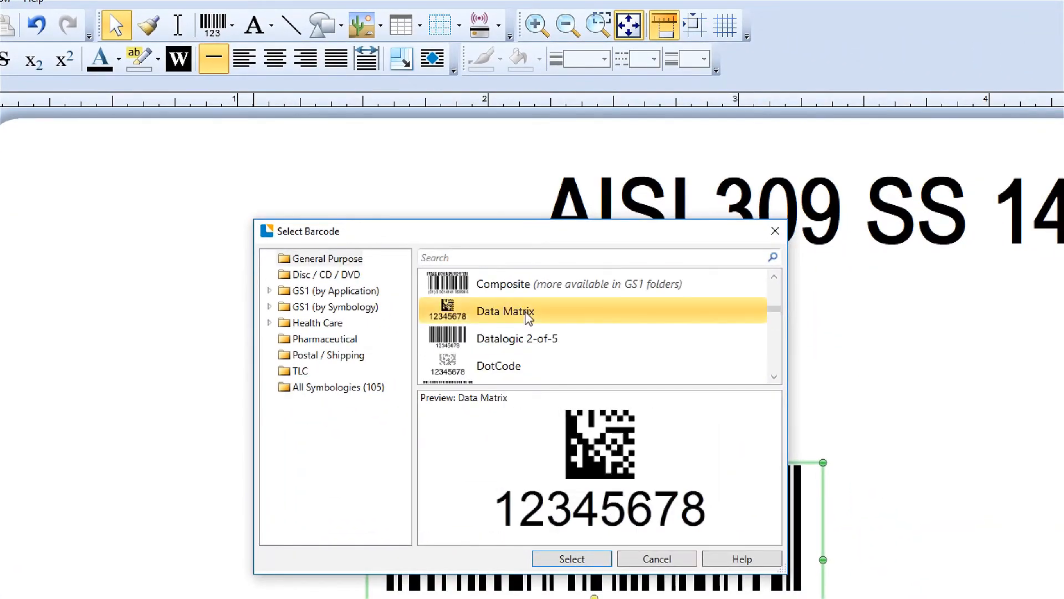
left_click(570, 559)
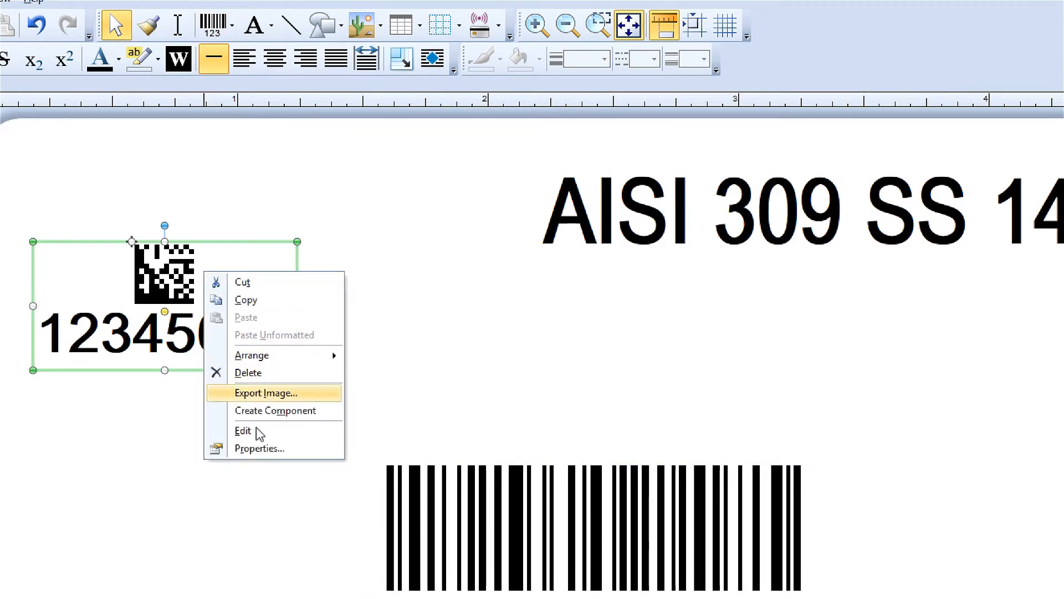
left_click(258, 448)
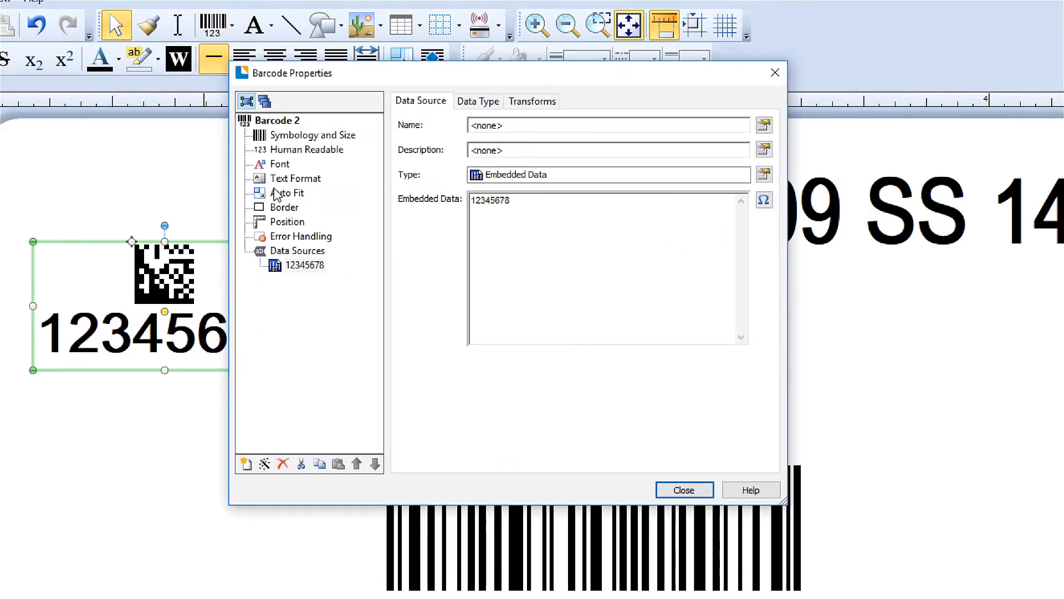
left_click(279, 164)
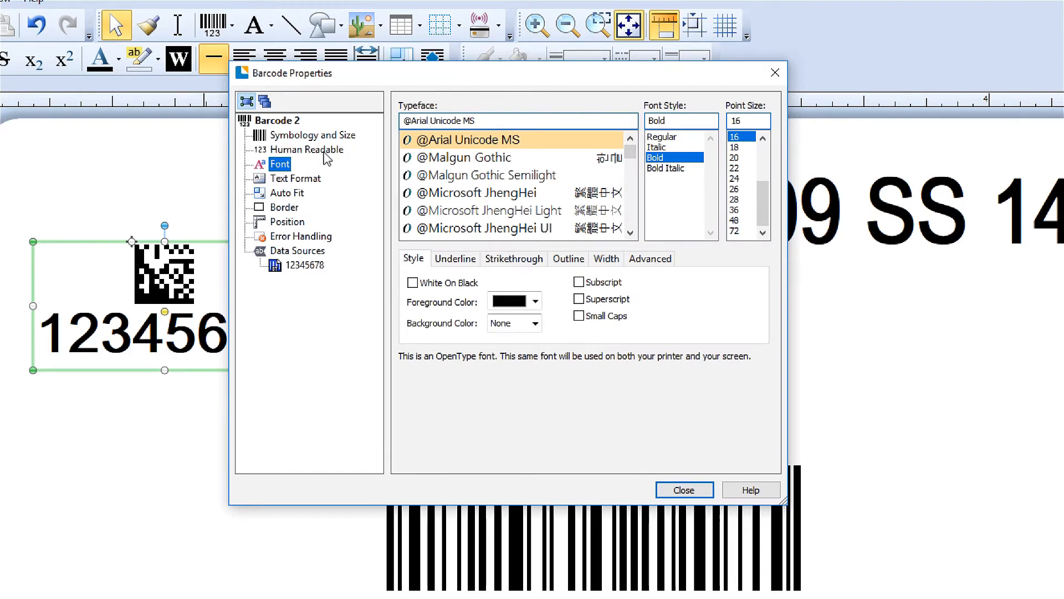
- Set the Data Matrix's Human Readable text to None and raise its X Dimension module size
left_click(307, 150)
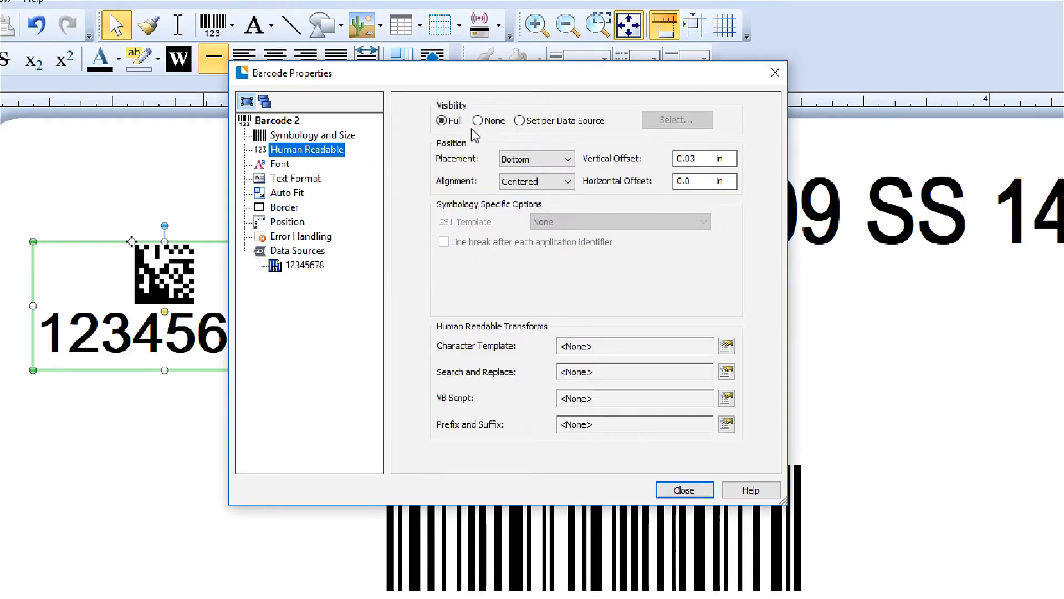
left_click(479, 120)
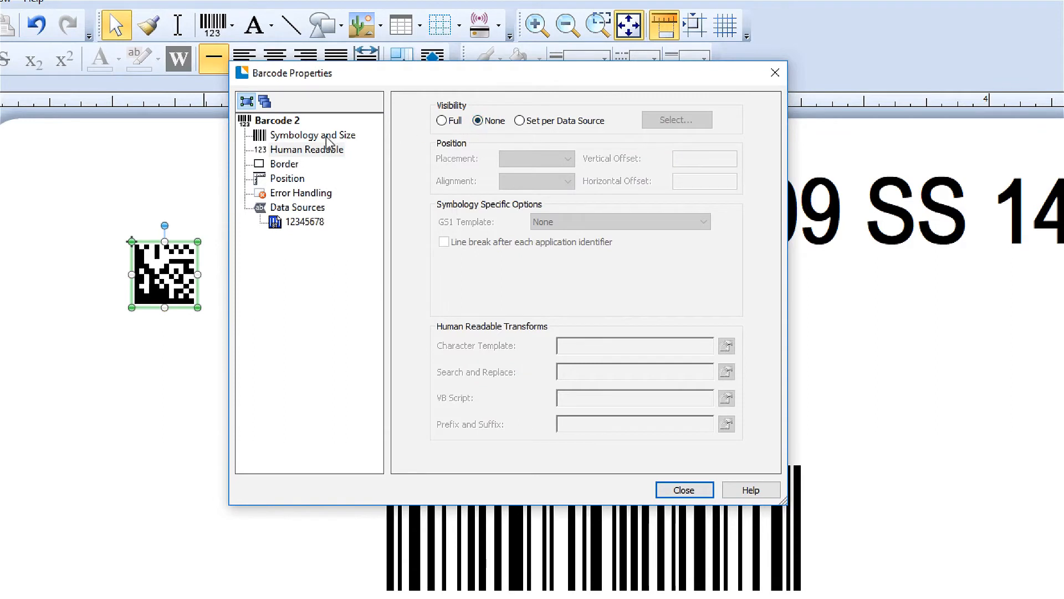
left_click(314, 135)
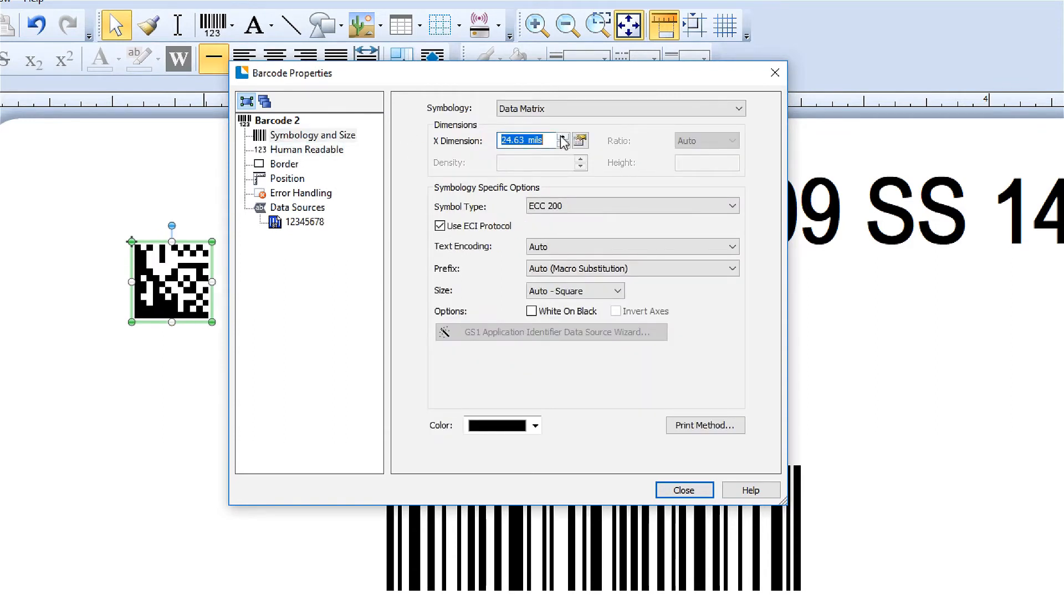
left_click(564, 138)
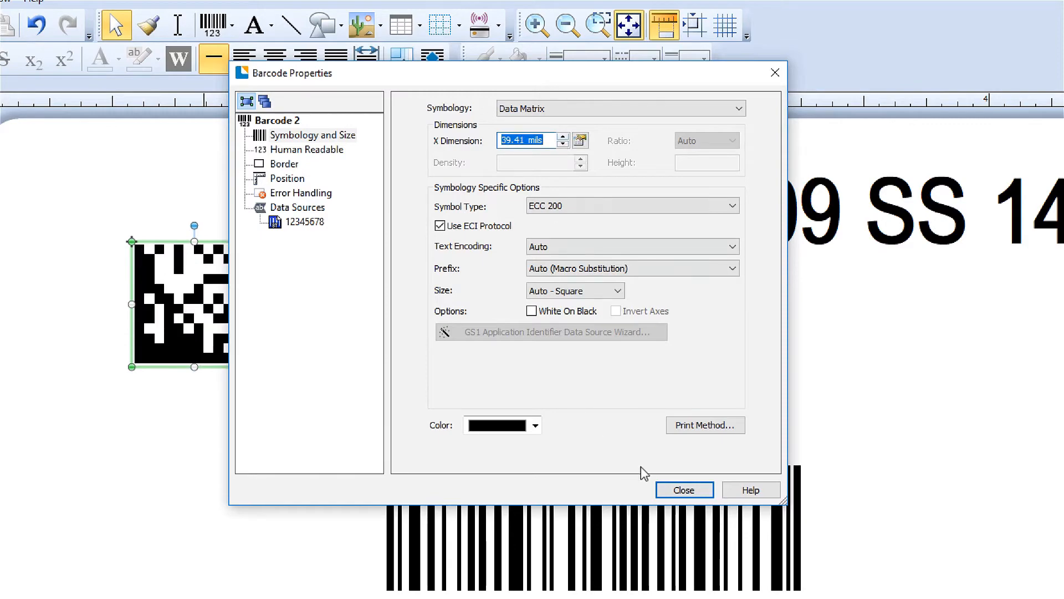
left_click(683, 489)
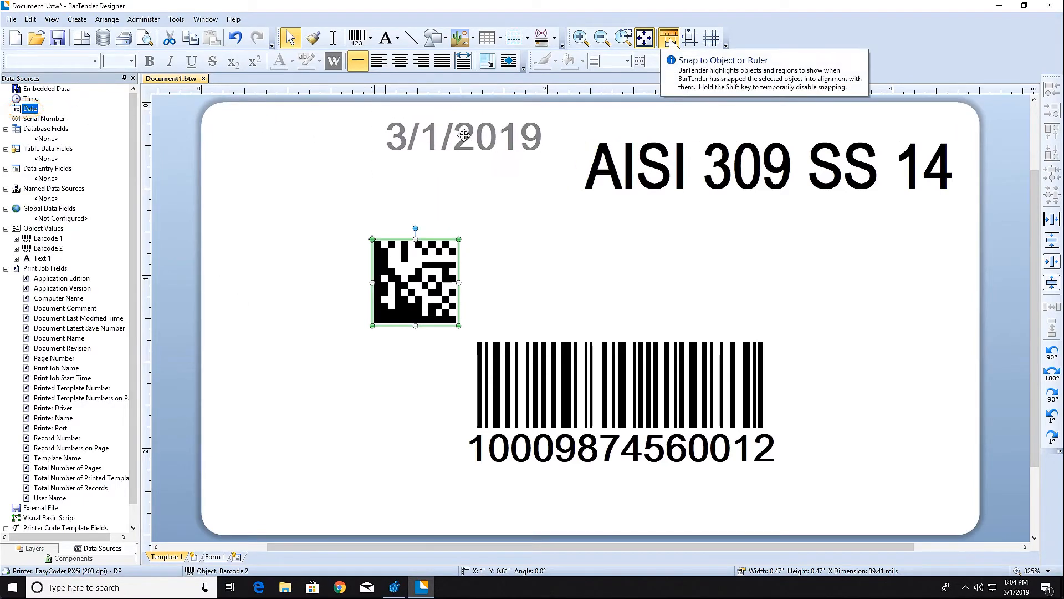
- Place the current date 3/1/2019 above the Data Matrix, keeping the default M/d/yyyy format
double_click(464, 134)
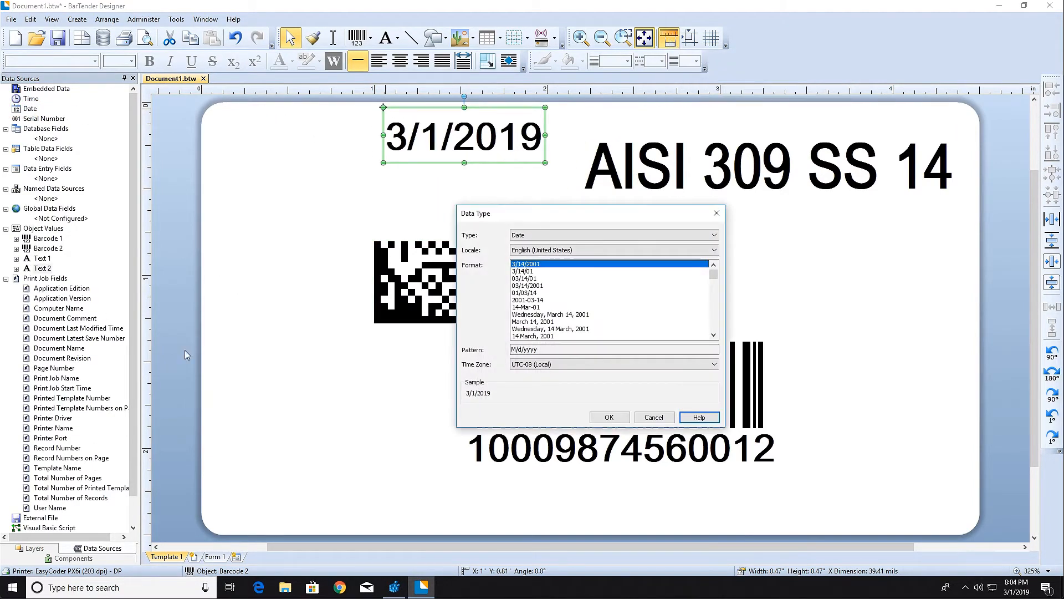
left_click(609, 417)
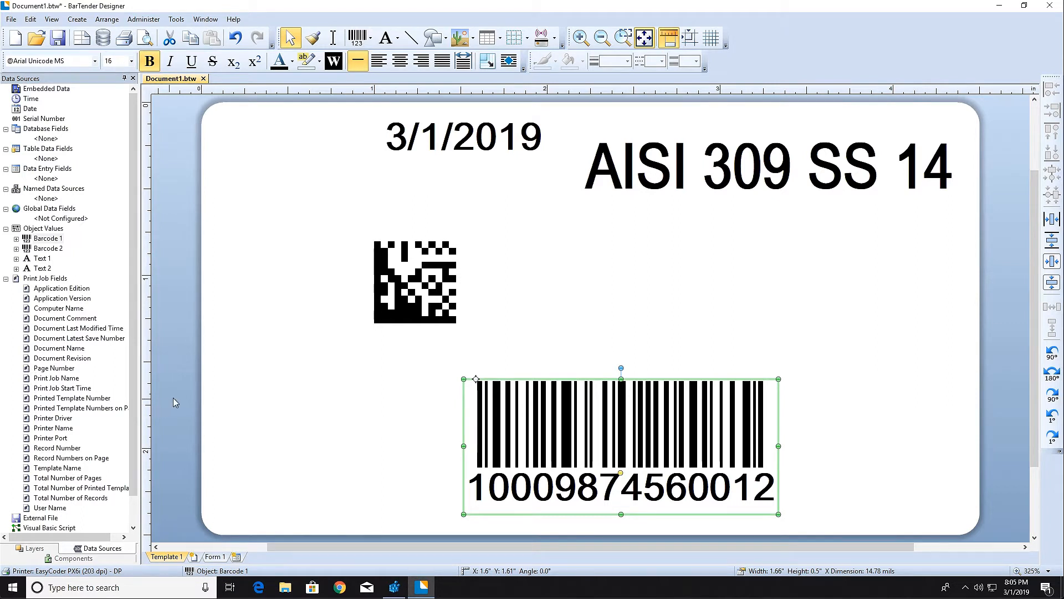
mouse_move(456, 38)
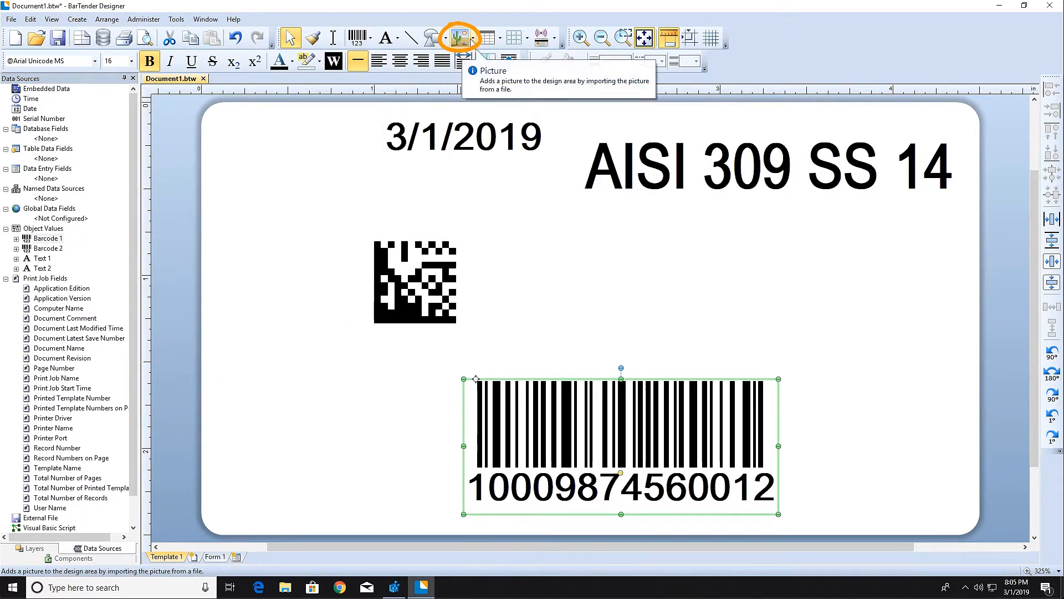
- In the Select Picture dialog, browse the file types to locate NatSteelIncLogo.png for the label
left_click(473, 38)
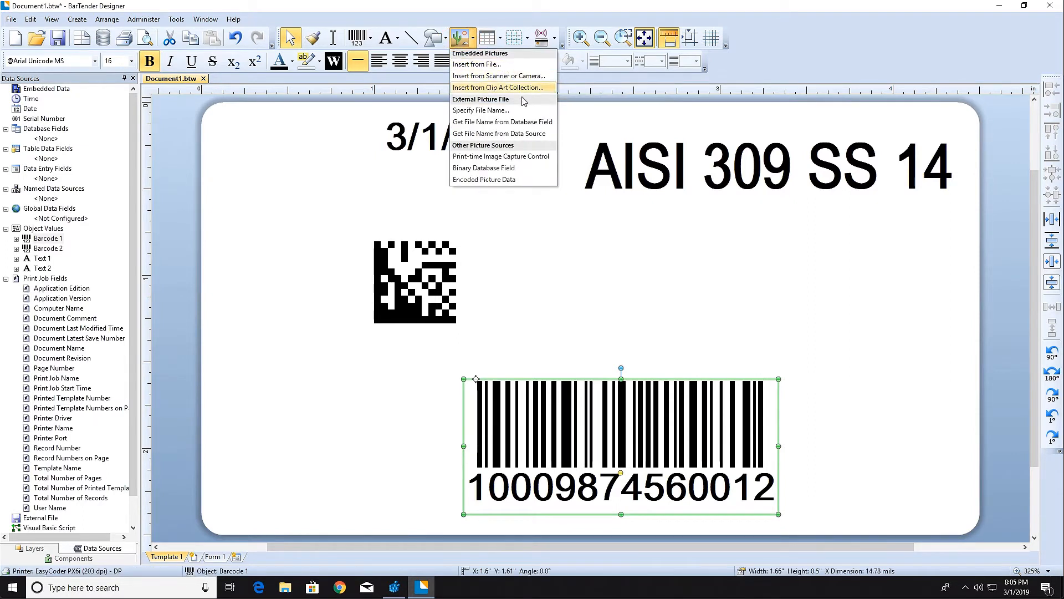
mouse_move(535, 131)
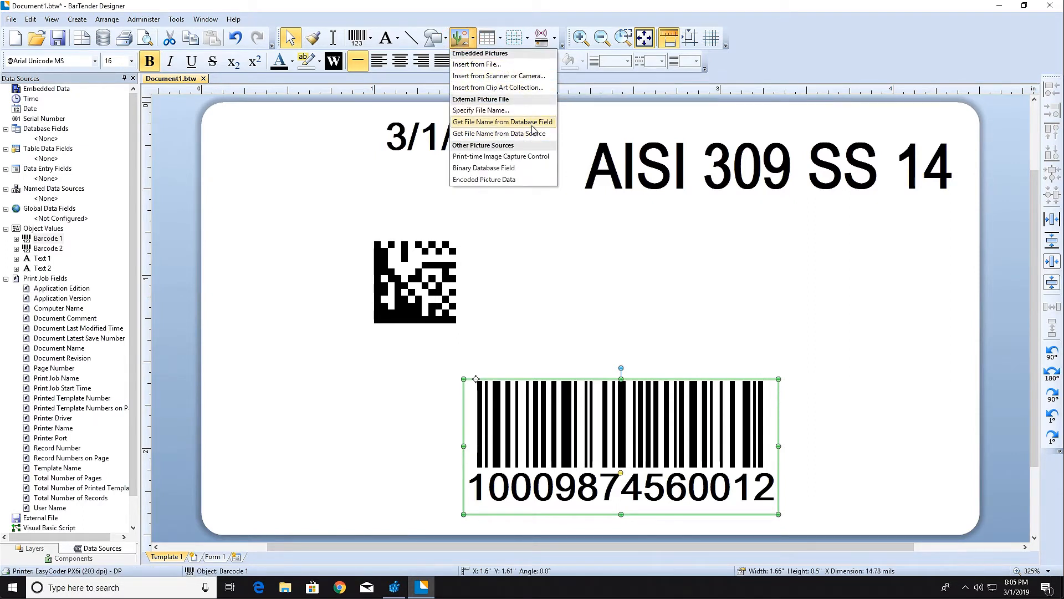
mouse_move(476, 64)
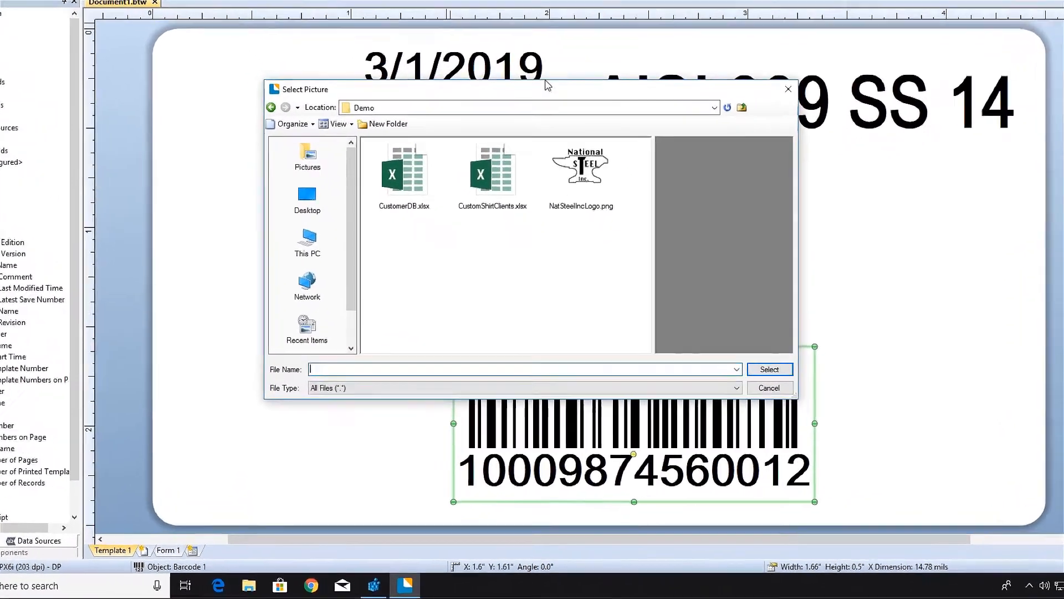
left_click(736, 388)
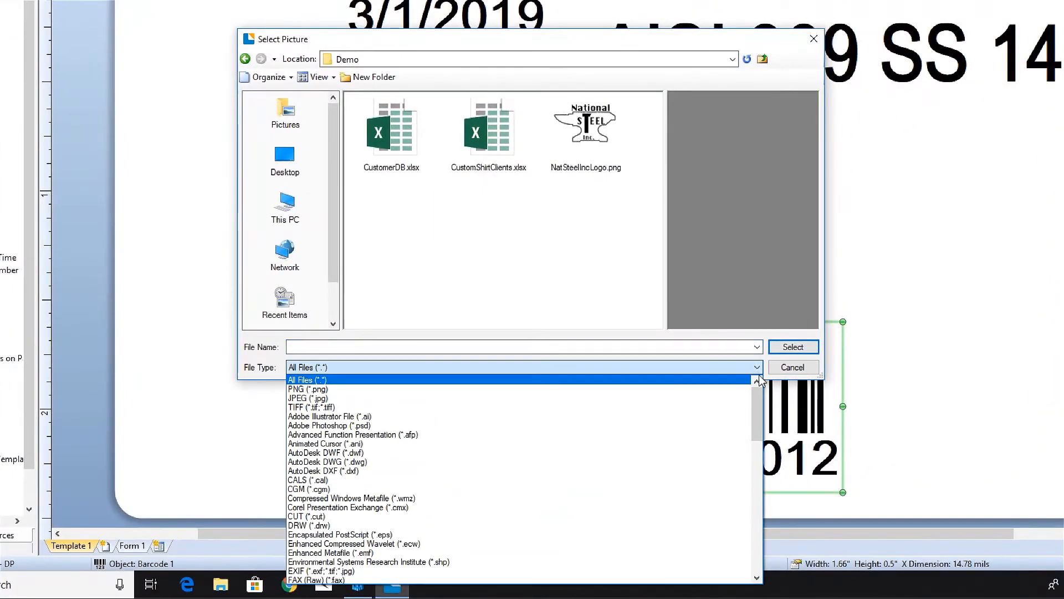
scroll("down", 3)
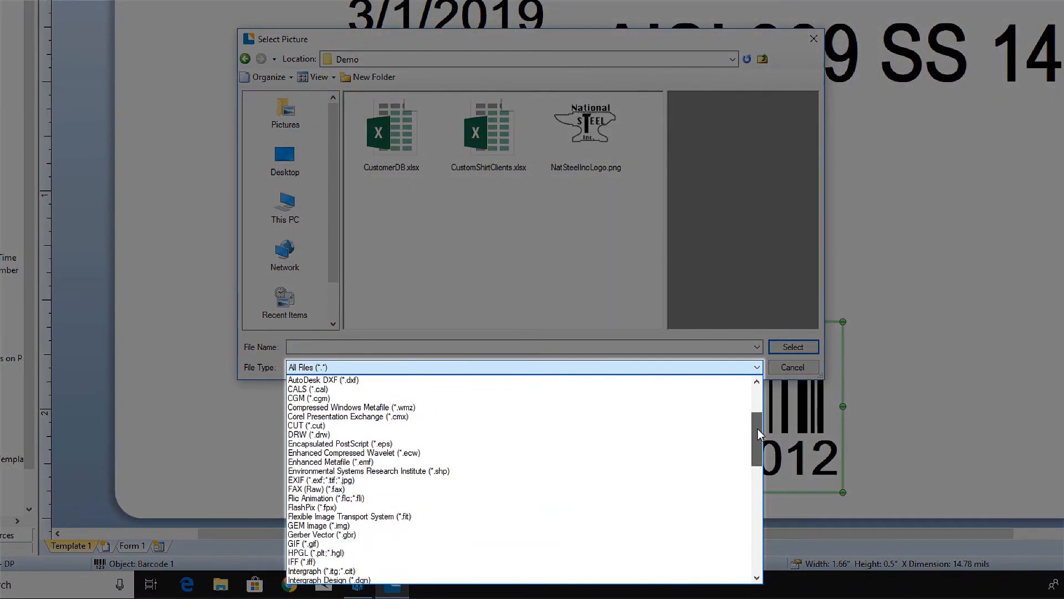
scroll("down", 3)
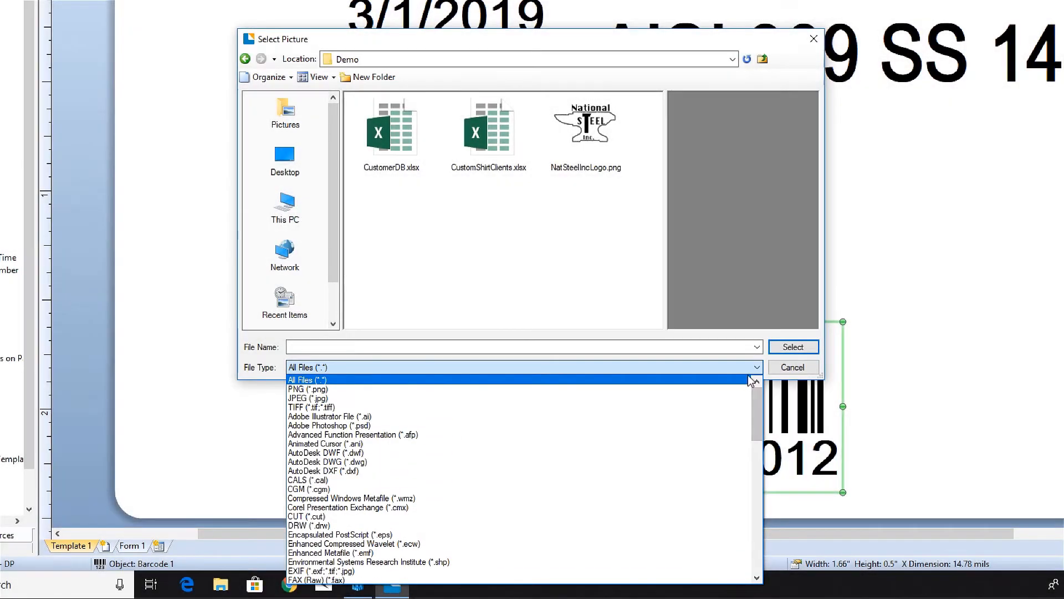
left_click(584, 125)
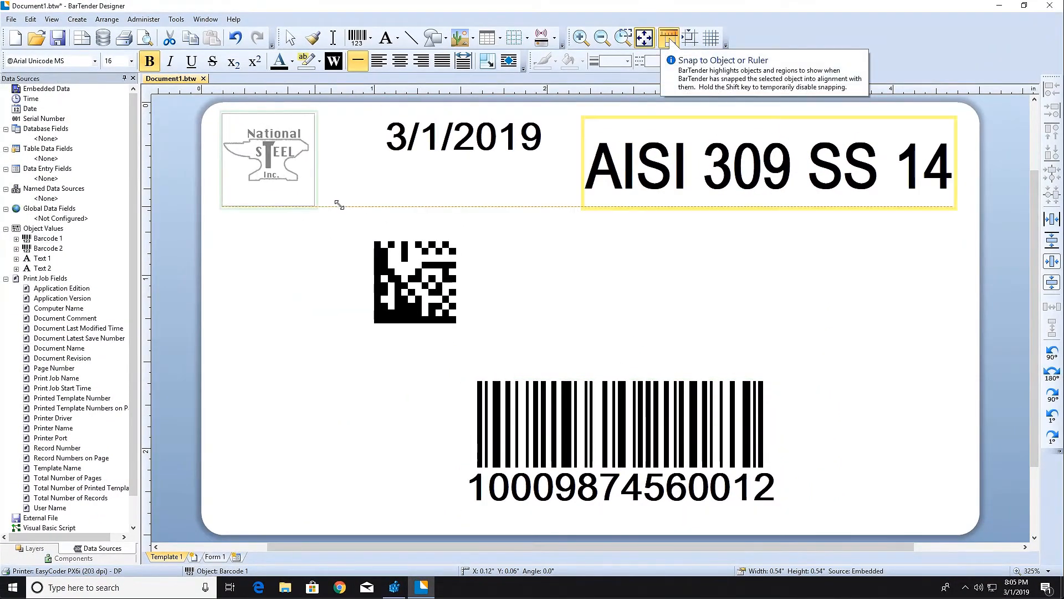
- Draw the divider lines with the Line tool and give them a thicker line weight
left_click(267, 161)
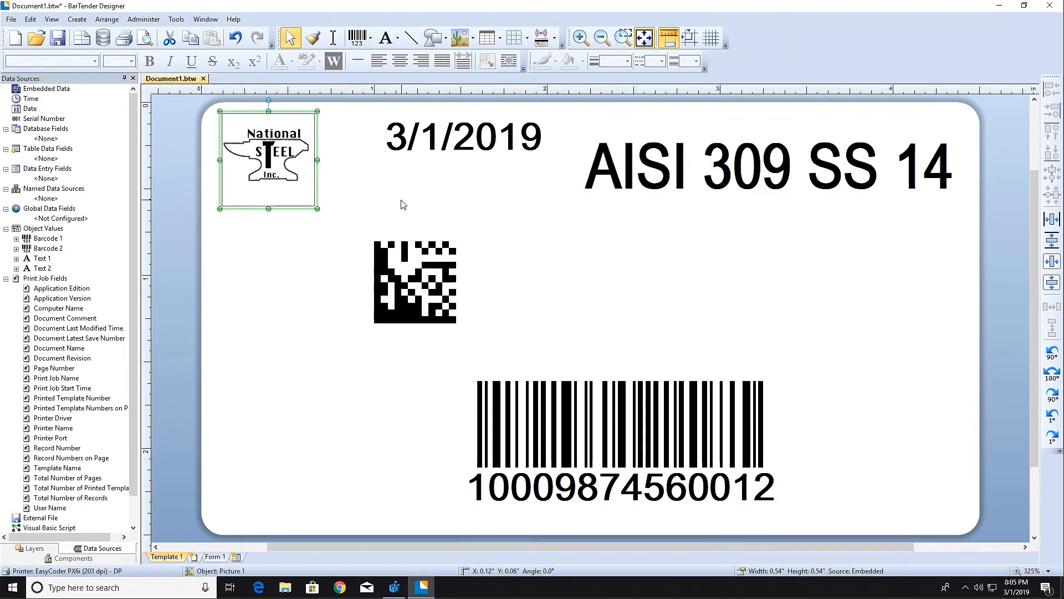
left_click(463, 135)
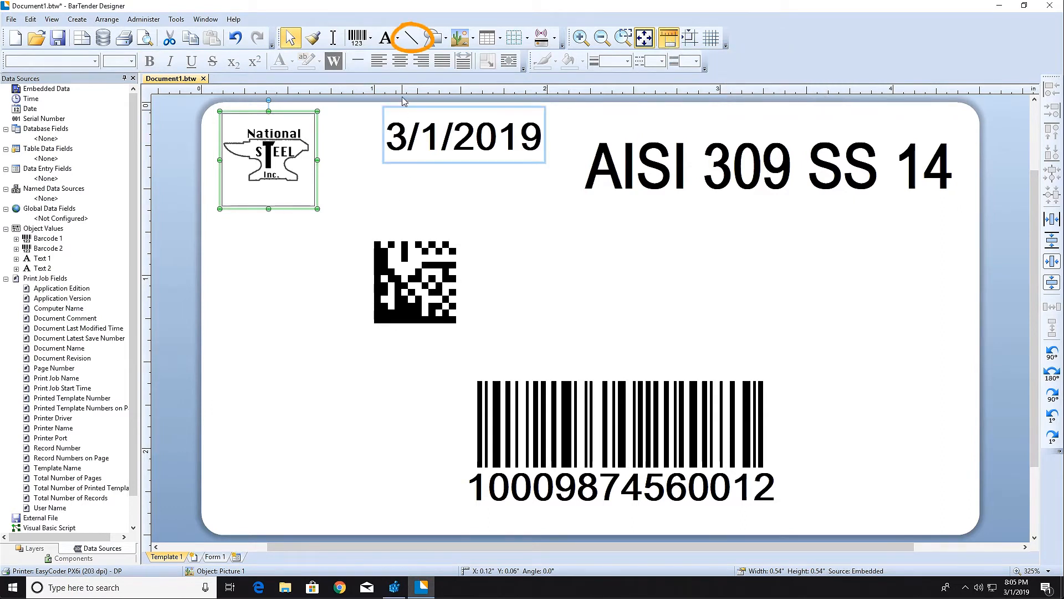
mouse_move(410, 38)
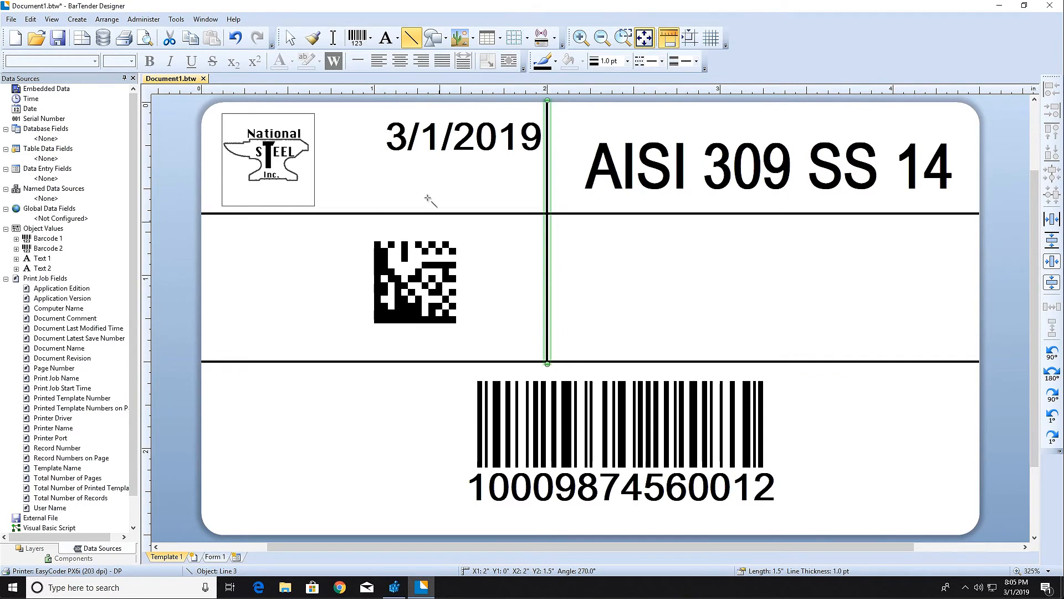
mouse_move(291, 38)
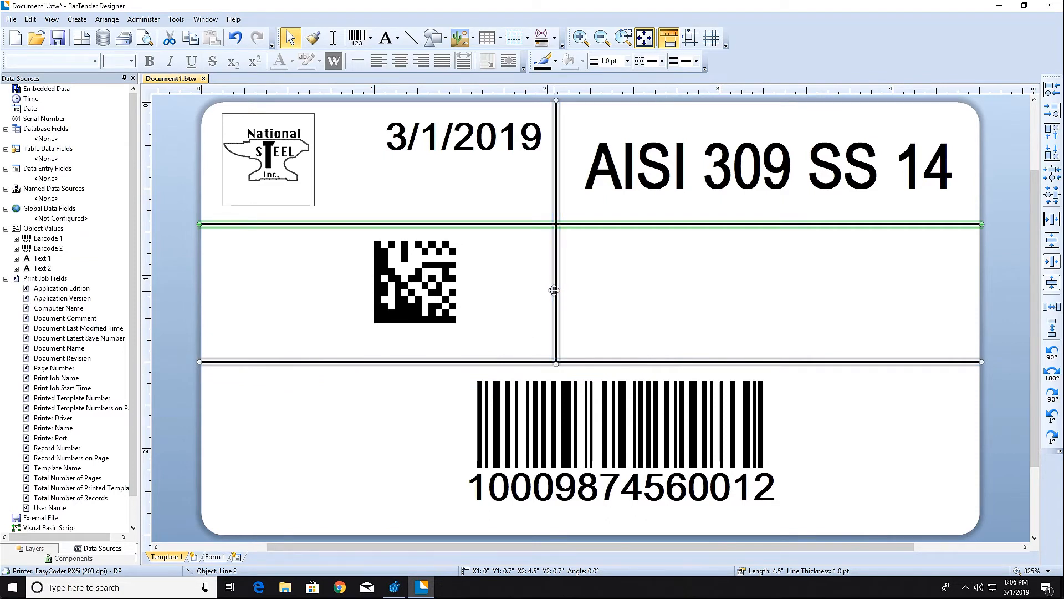
left_click(625, 61)
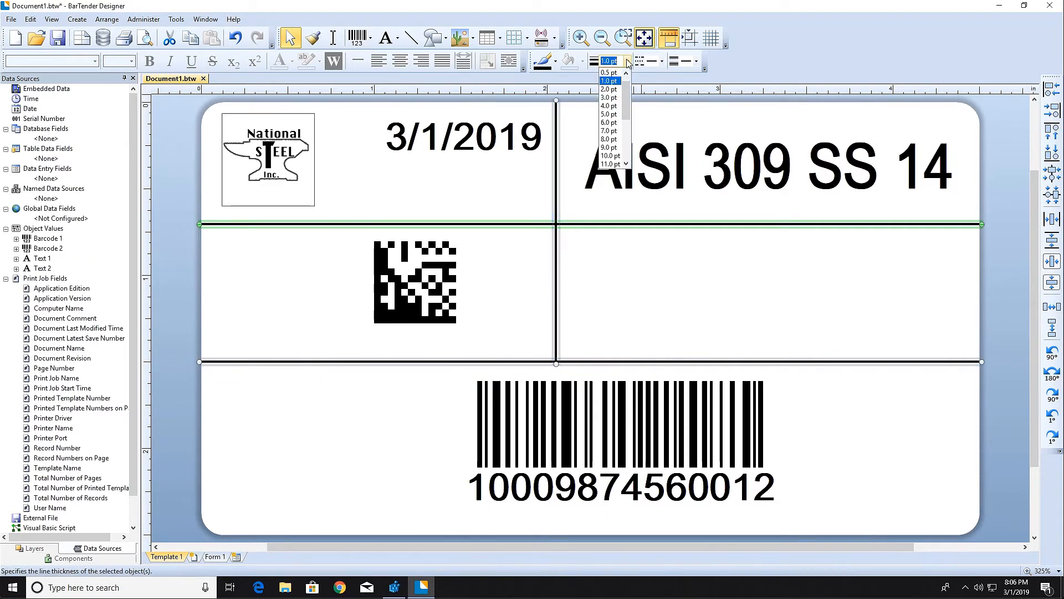
left_click(608, 88)
type("PO: 1104")
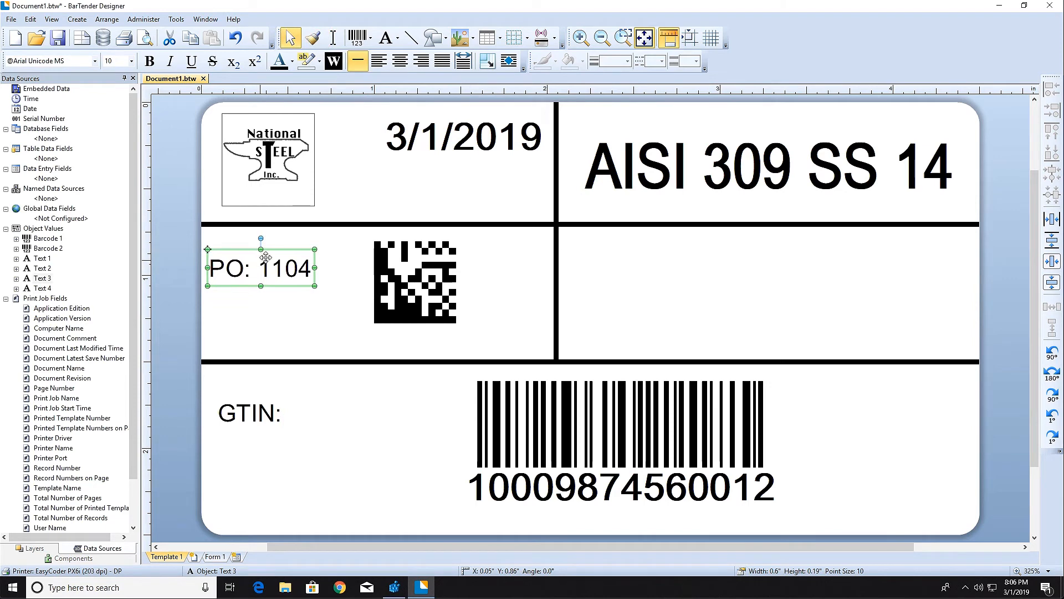
mouse_move(310, 39)
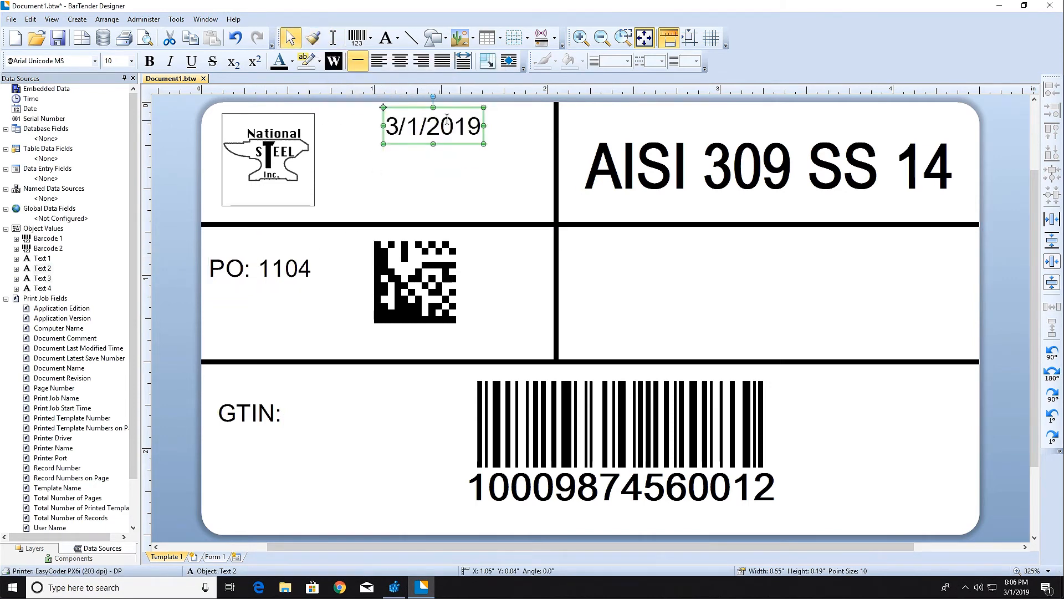
- Move the 3/1/2019 date rightward beside the vertical divider and bring up the symbol picker
left_click_drag(434, 125, 492, 125)
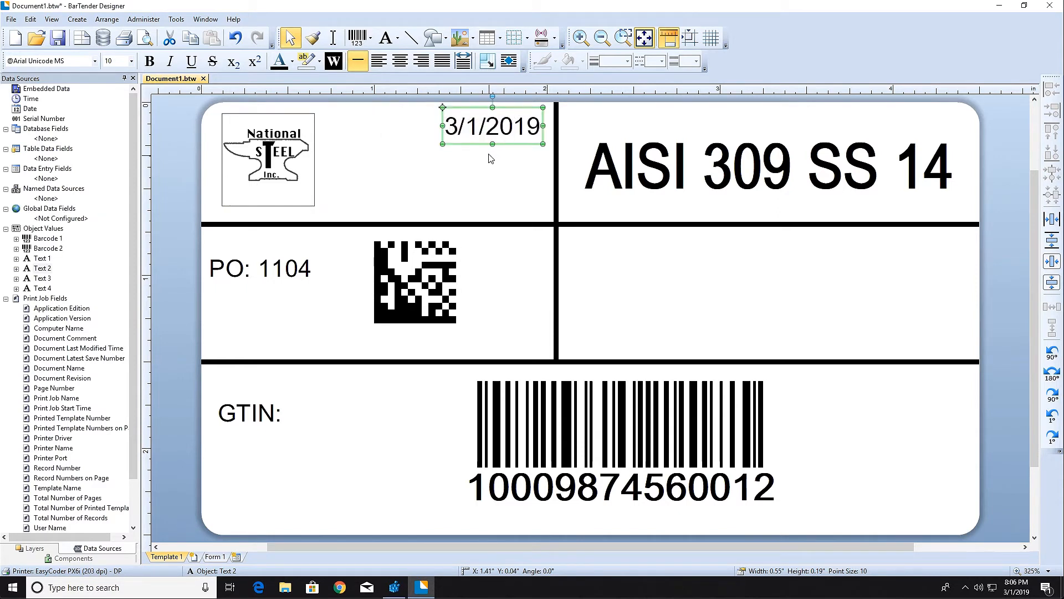
left_click(385, 37)
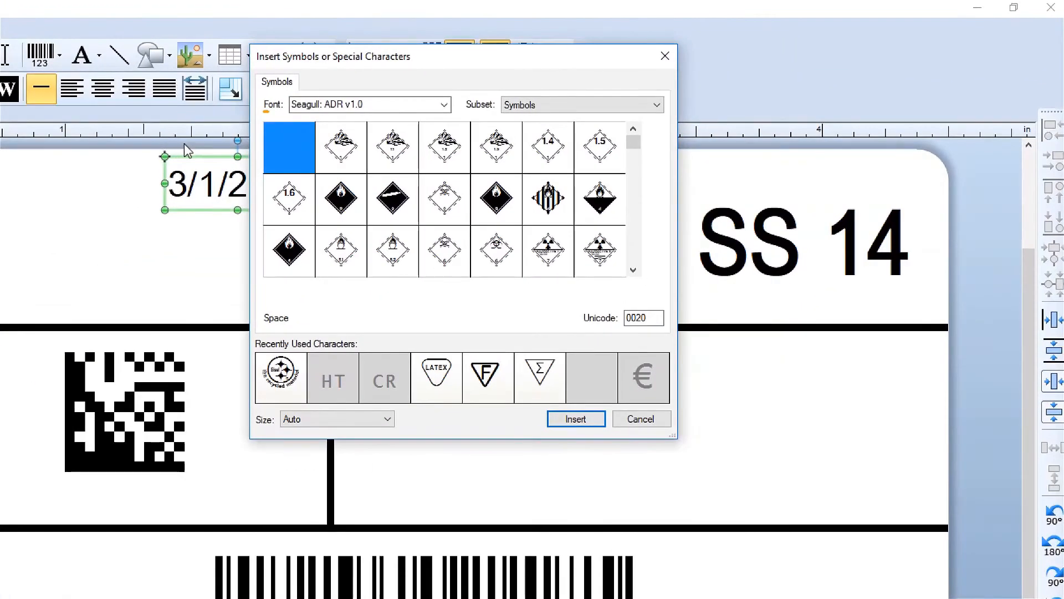
- Insert the 'Steel – the recycled material' symbol from the Seagull: Recycling v1.0 font
left_click(444, 104)
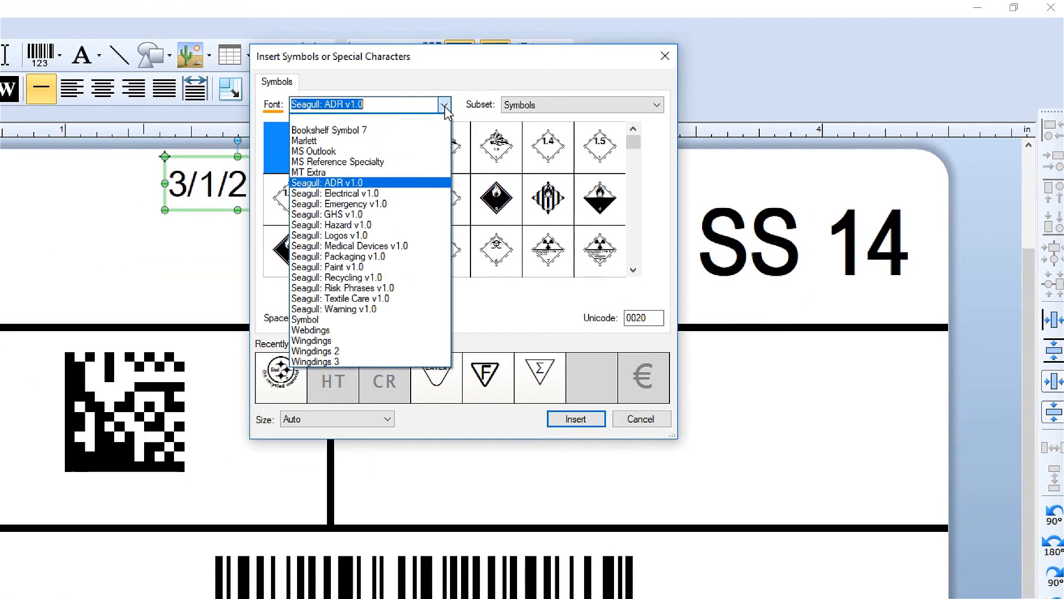
left_click(337, 277)
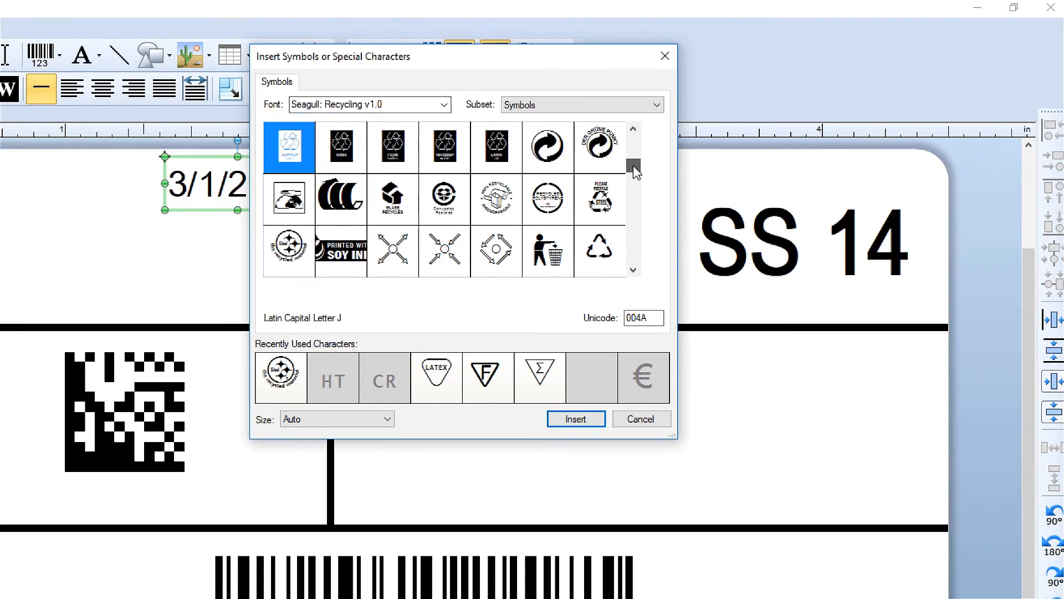
left_click(639, 418)
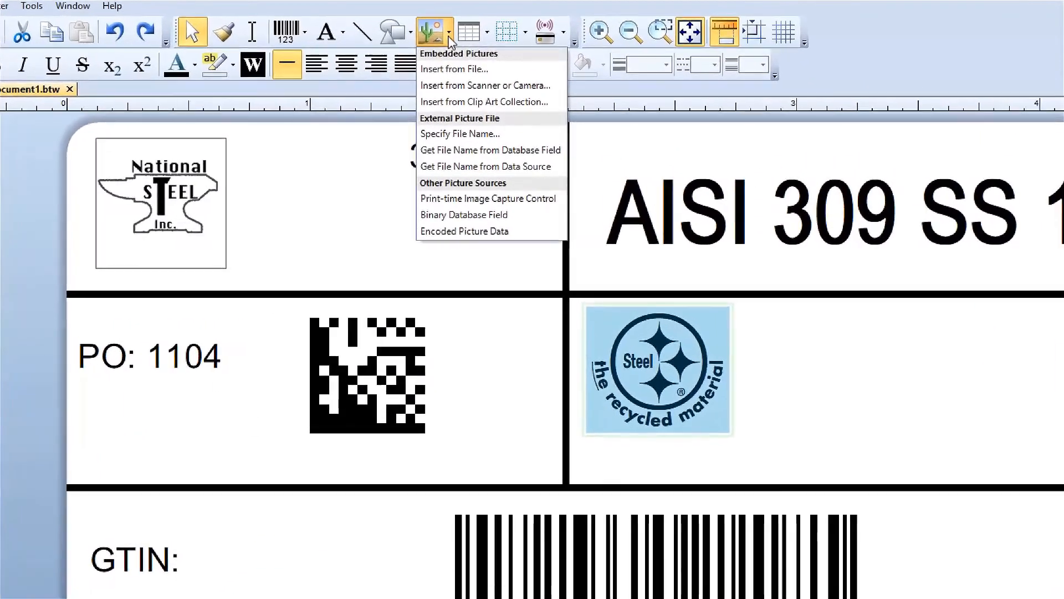
mouse_move(483, 101)
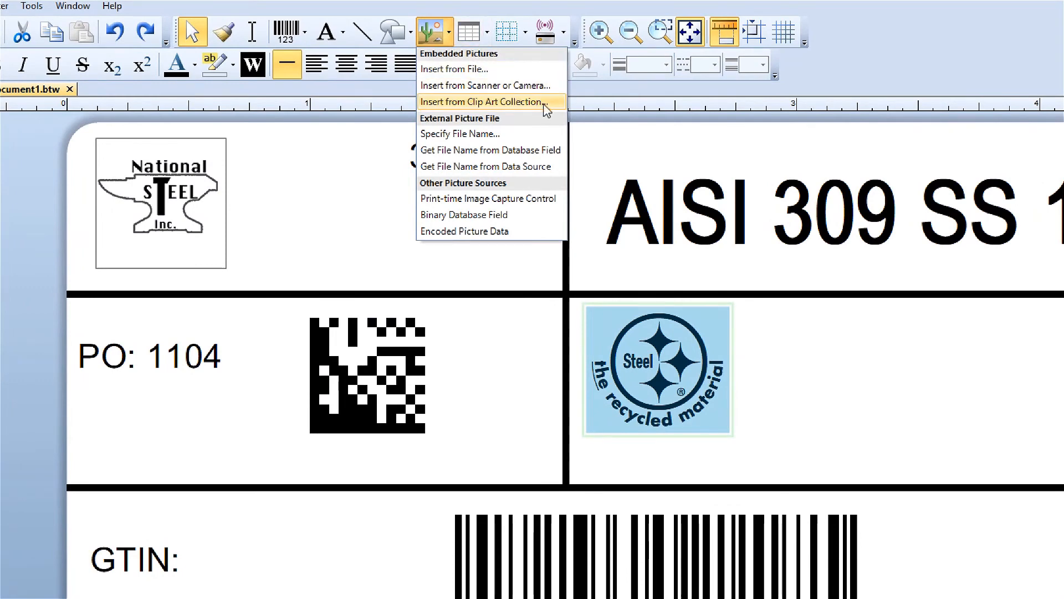
- Insert the silver adjustable wrench picture from the Clip Art Collection beside the steel symbol
left_click(483, 101)
type("wrench")
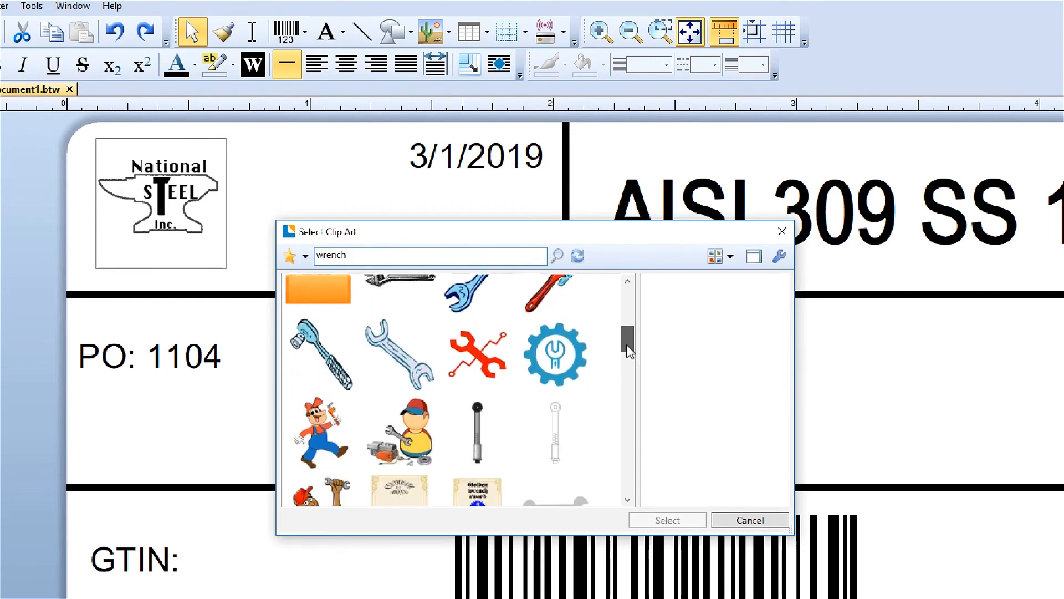
scroll("down", 3)
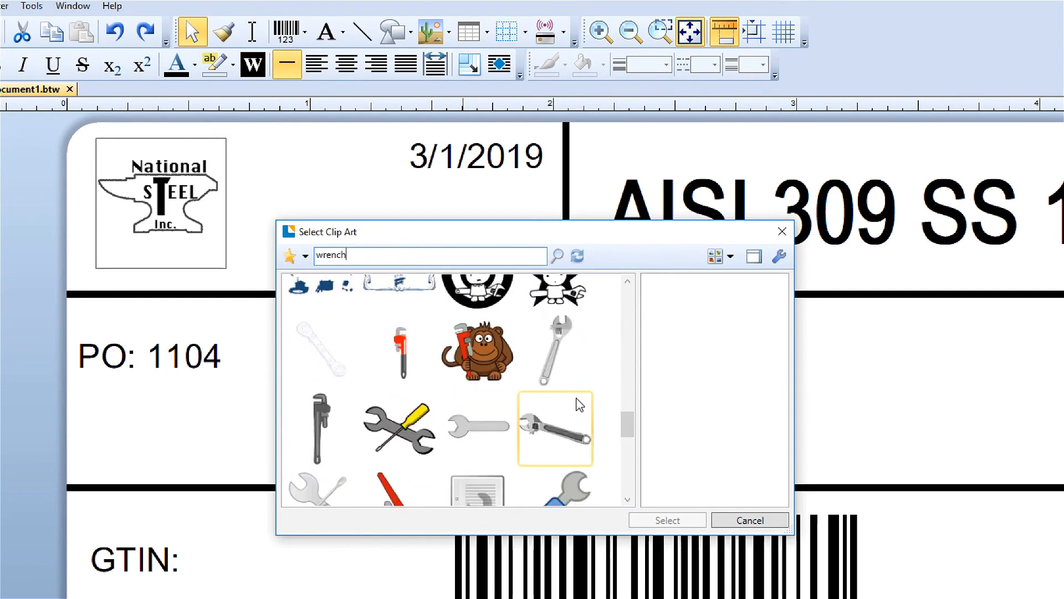
left_click(554, 350)
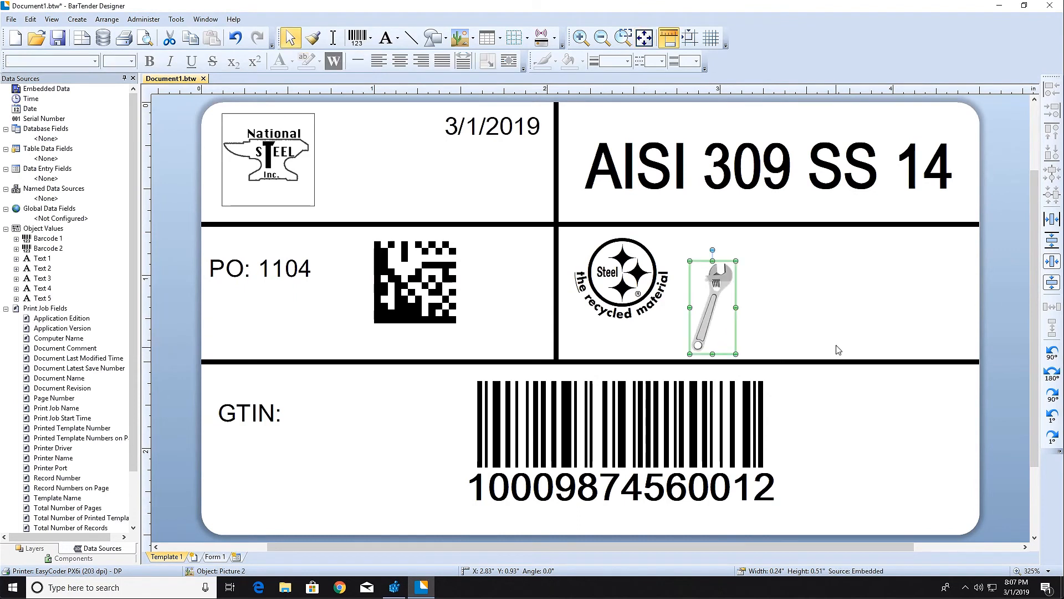
mouse_move(433, 37)
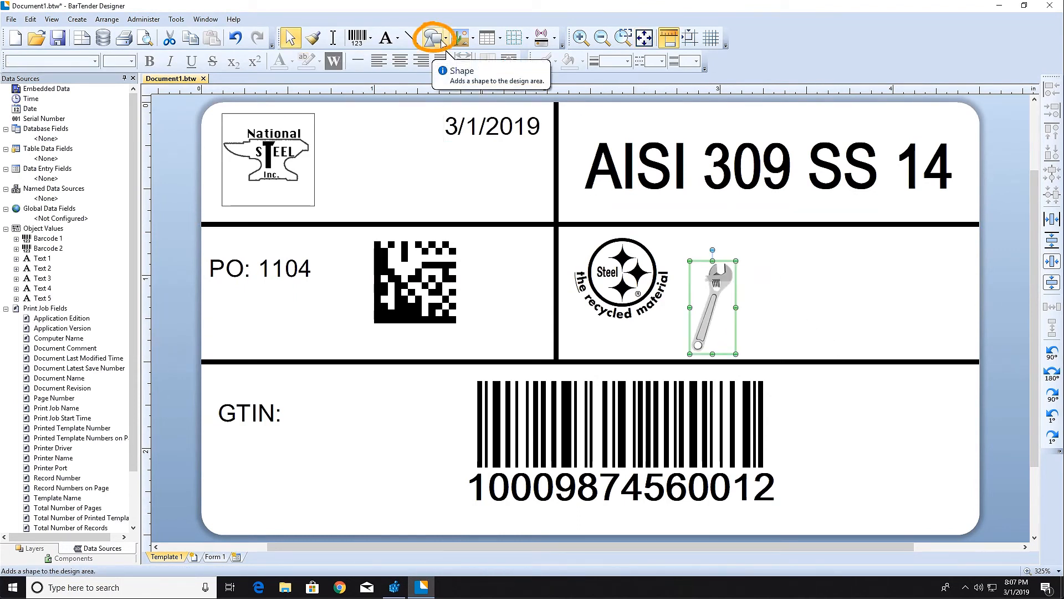
- Draw a Chevron shape right of the wrench and bring up its Fill Color choices
left_click(445, 39)
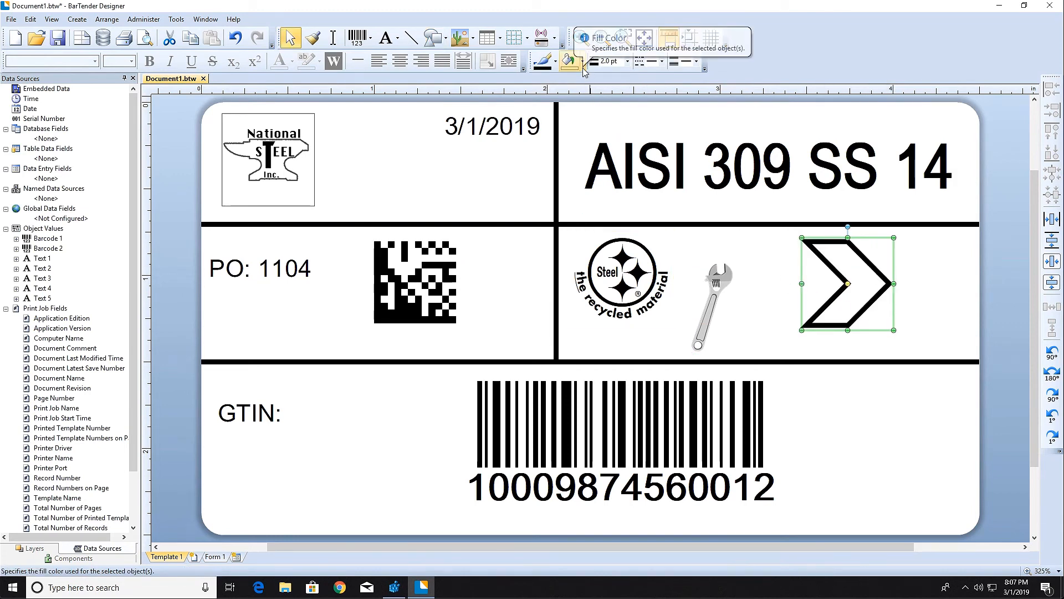
left_click(582, 61)
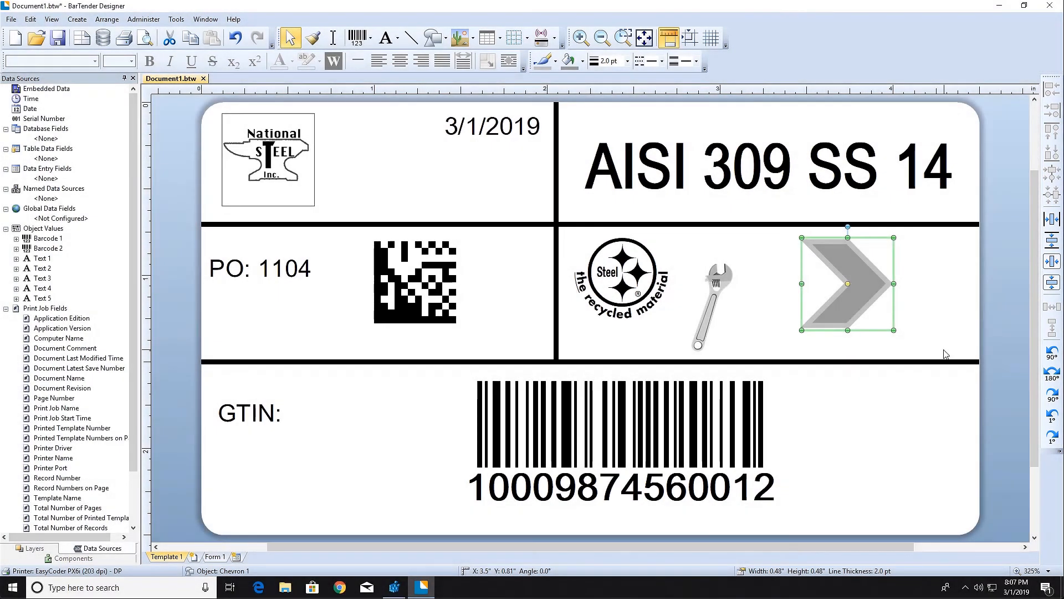
- Choose gray as the chevron's fill colour
left_click(711, 302)
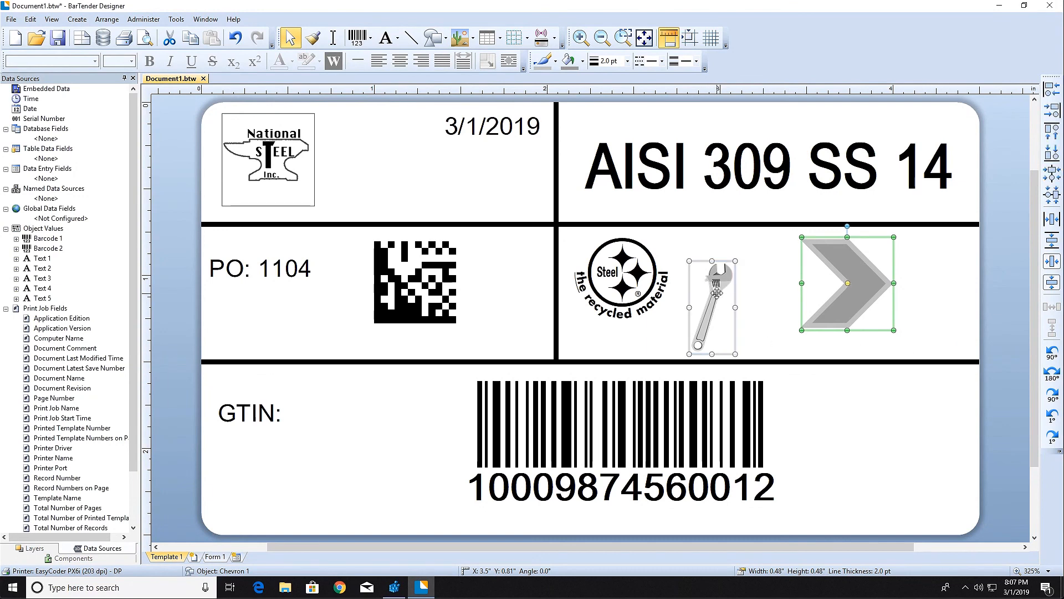